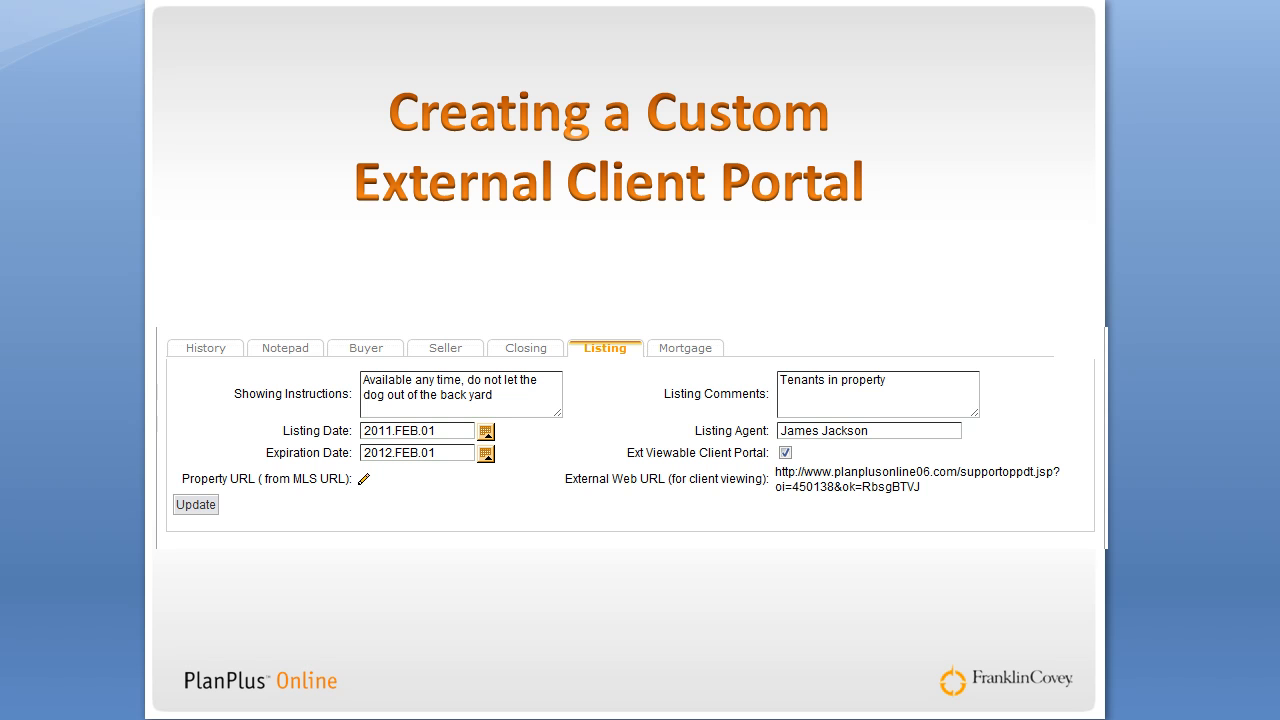
{"action": "mouse_move", "coordinate": [1268, 696]}
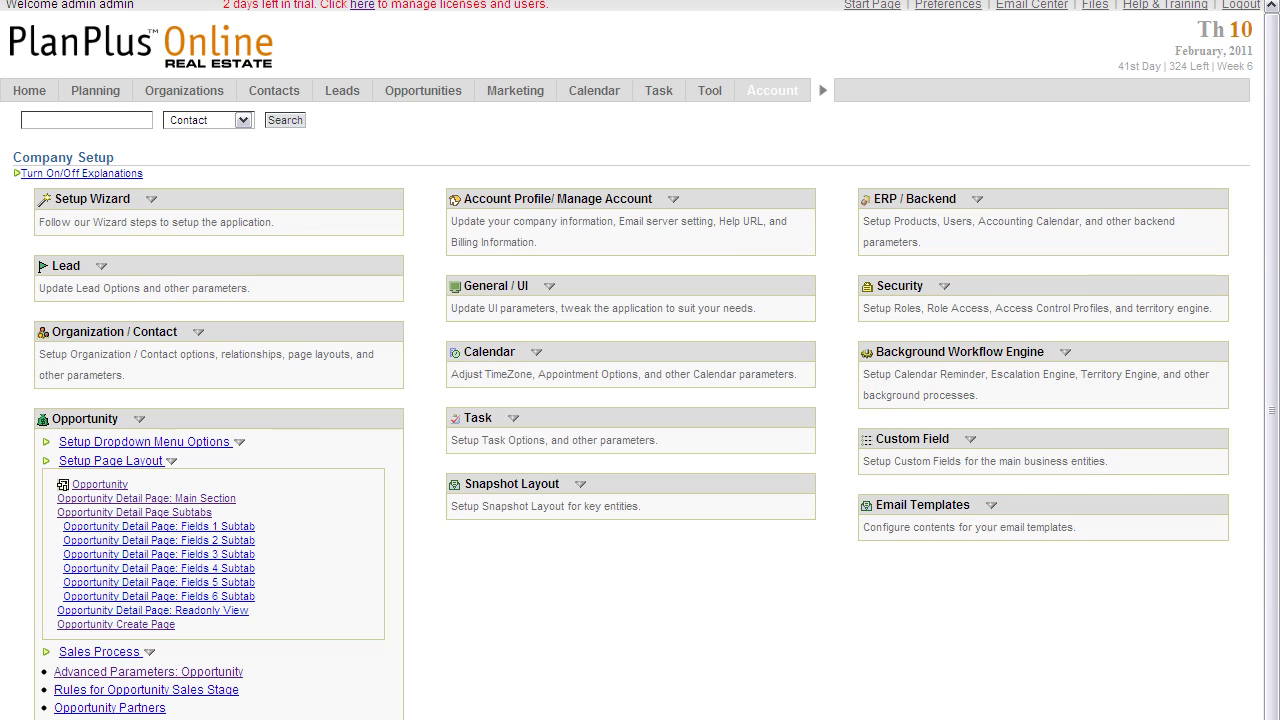
From account setup, open the Opportunity Page Layout Editor with its External Portal Layout Profile area
{"action": "left_click", "coordinate": [772, 90]}
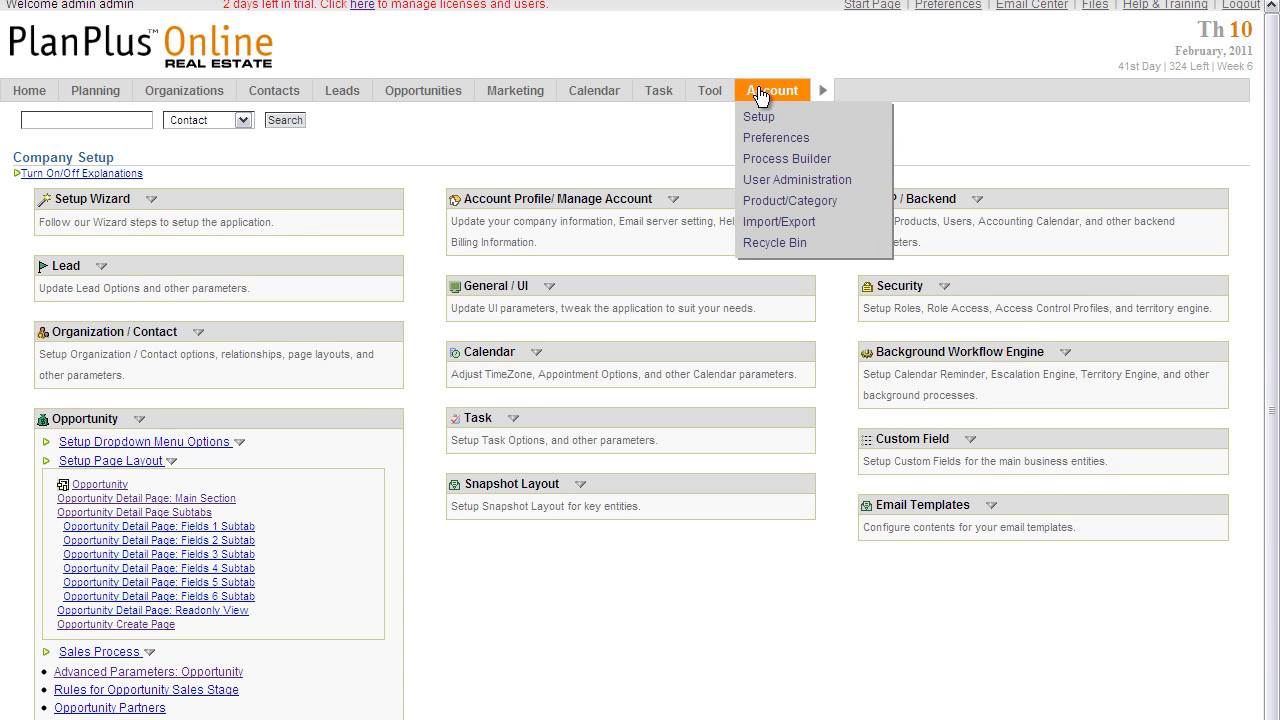
{"action": "mouse_move", "coordinate": [138, 420]}
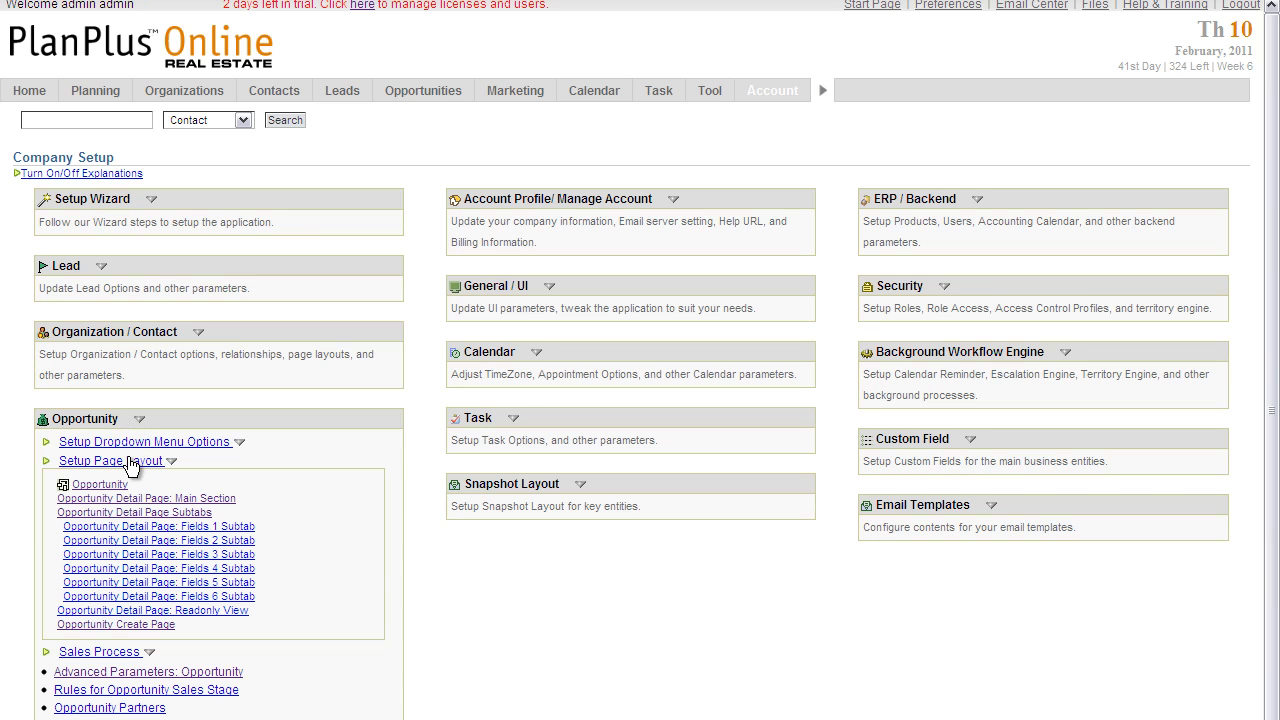
{"action": "mouse_move", "coordinate": [100, 484]}
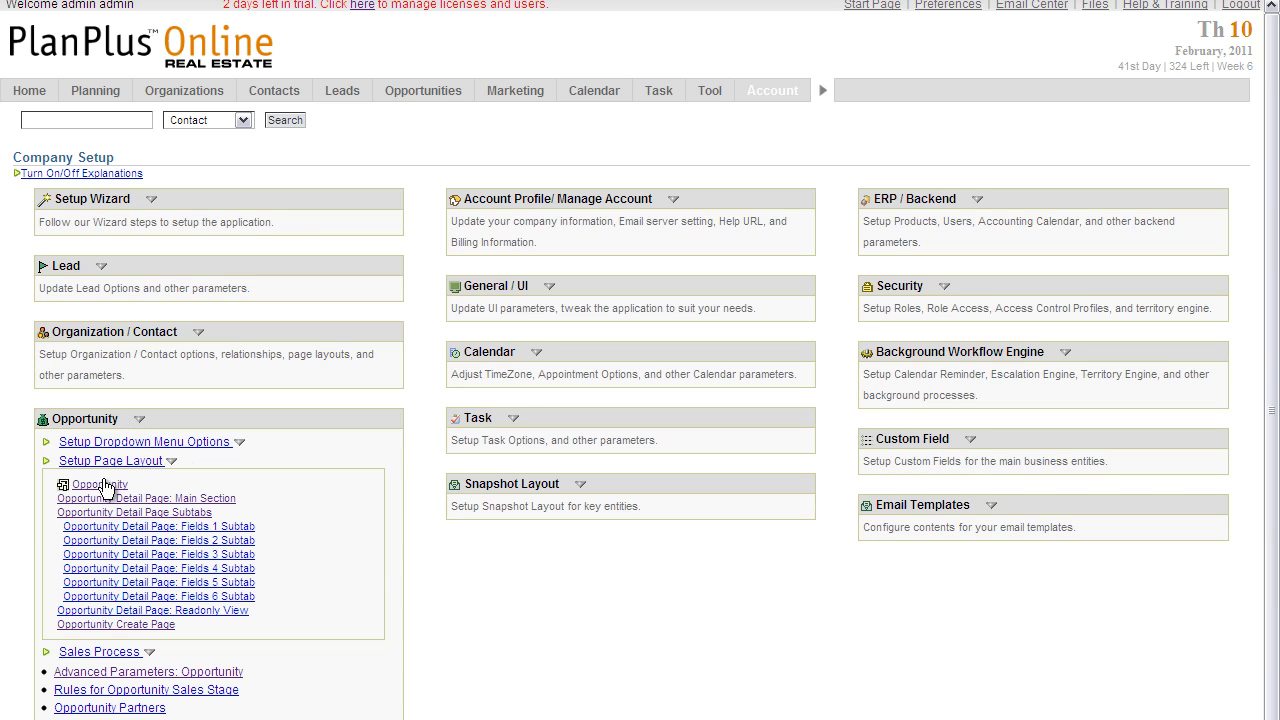
{"action": "mouse_move", "coordinate": [92, 490]}
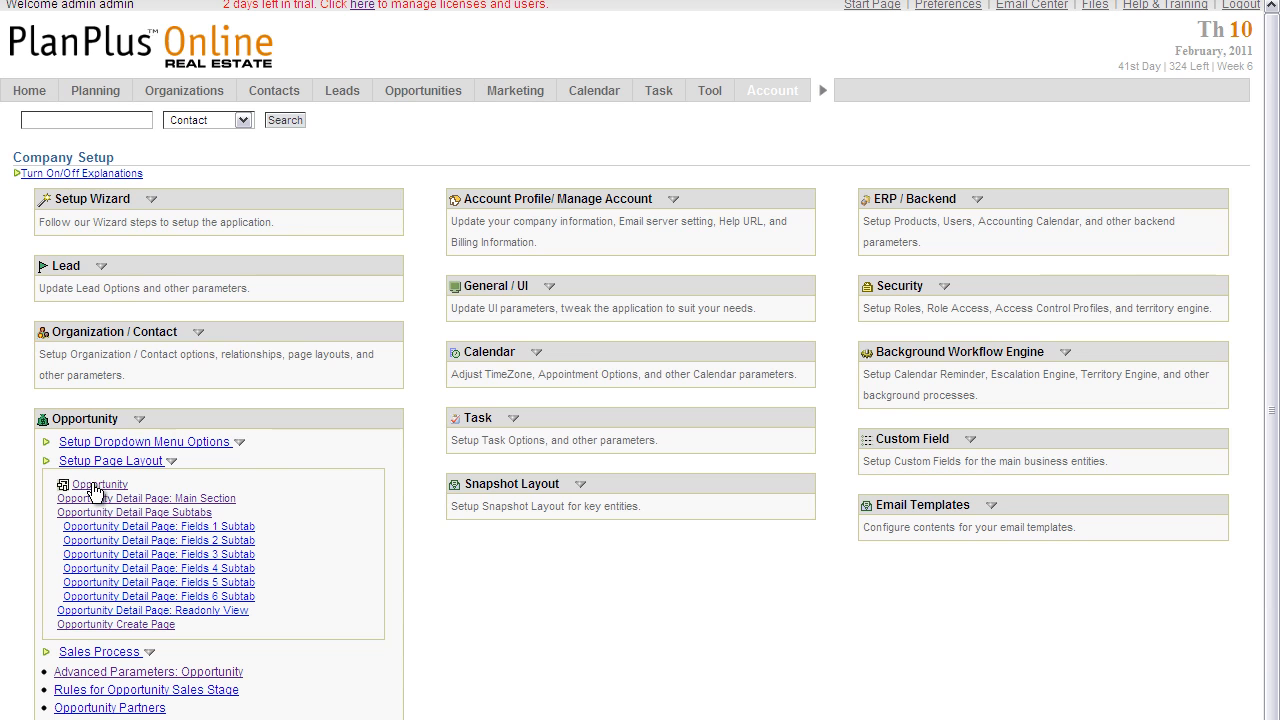
{"action": "mouse_move", "coordinate": [96, 488]}
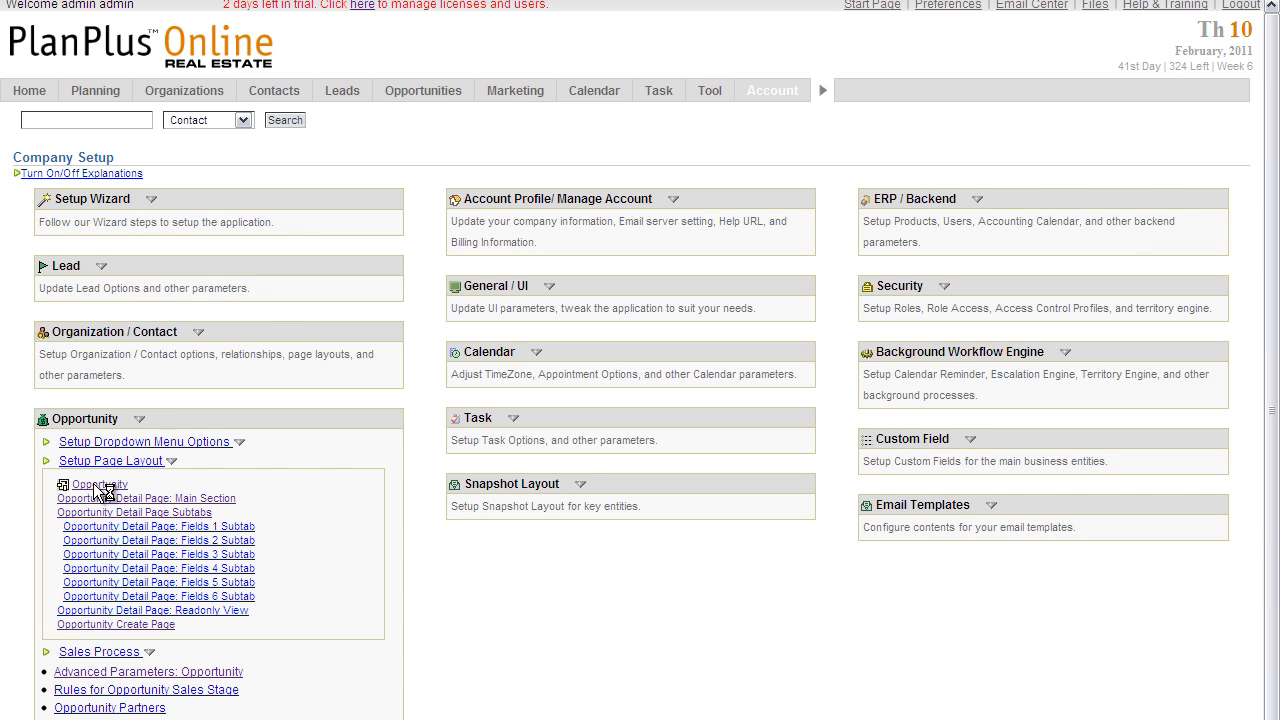
{"action": "left_click", "coordinate": [92, 486]}
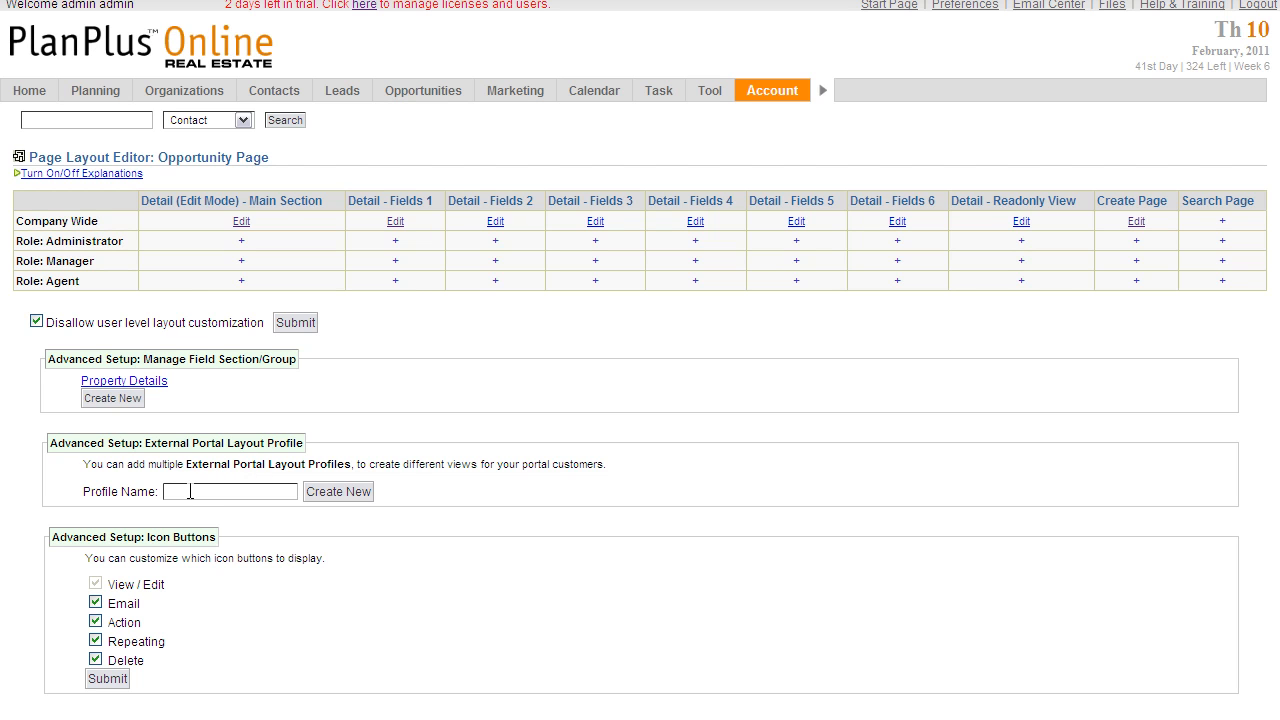
Create the portal layout profile 'My Custom Portal' and begin editing its main-section layout
{"action": "type", "text": "My Custom Portal"}
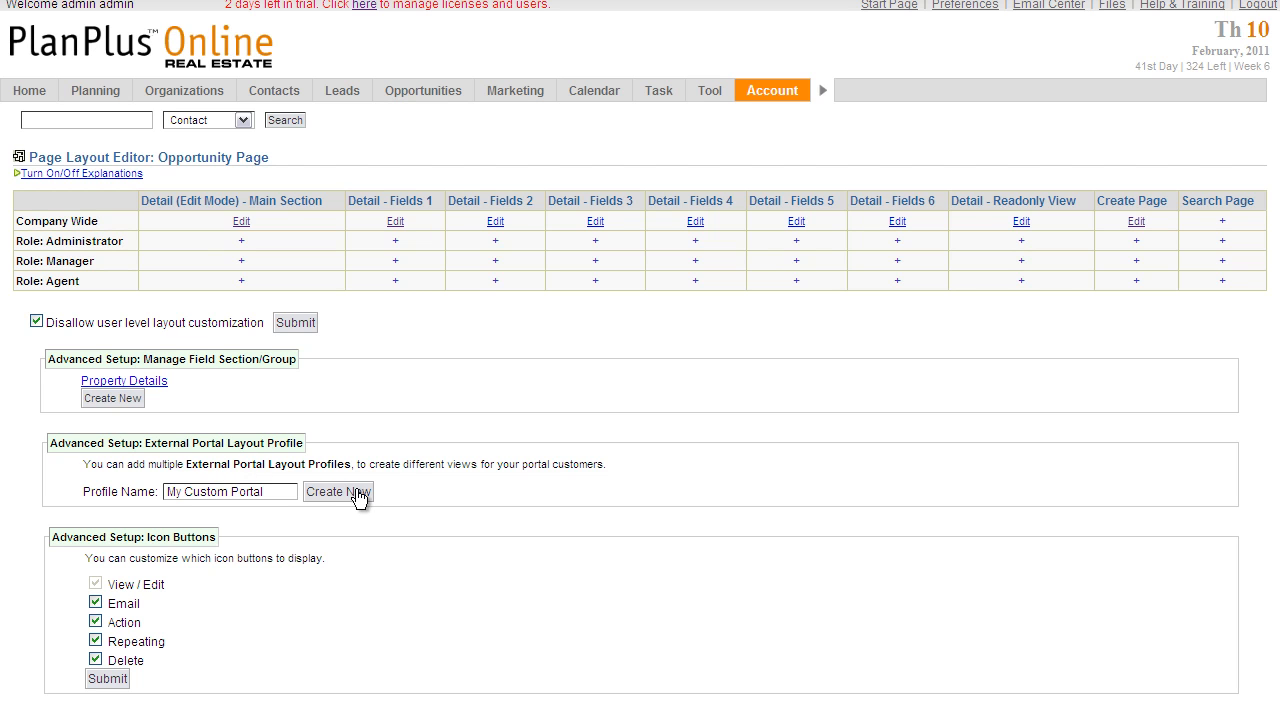
{"action": "left_click", "coordinate": [338, 492]}
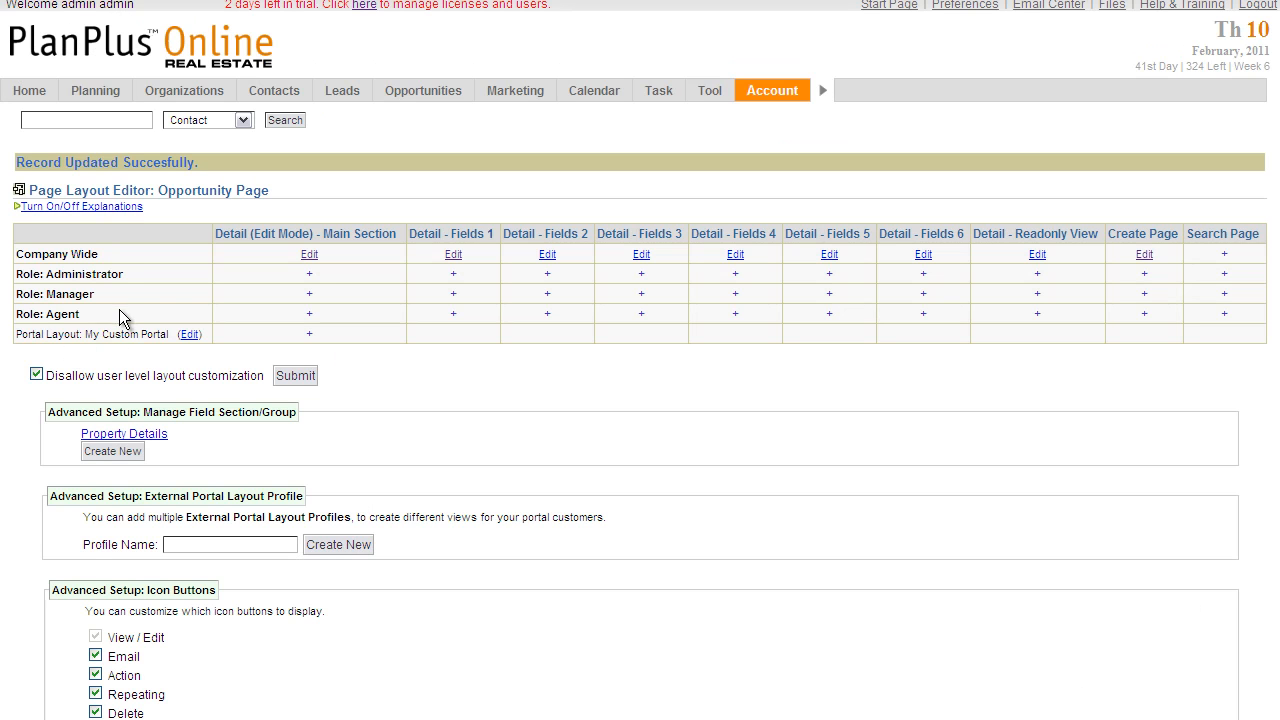
{"action": "mouse_move", "coordinate": [44, 350]}
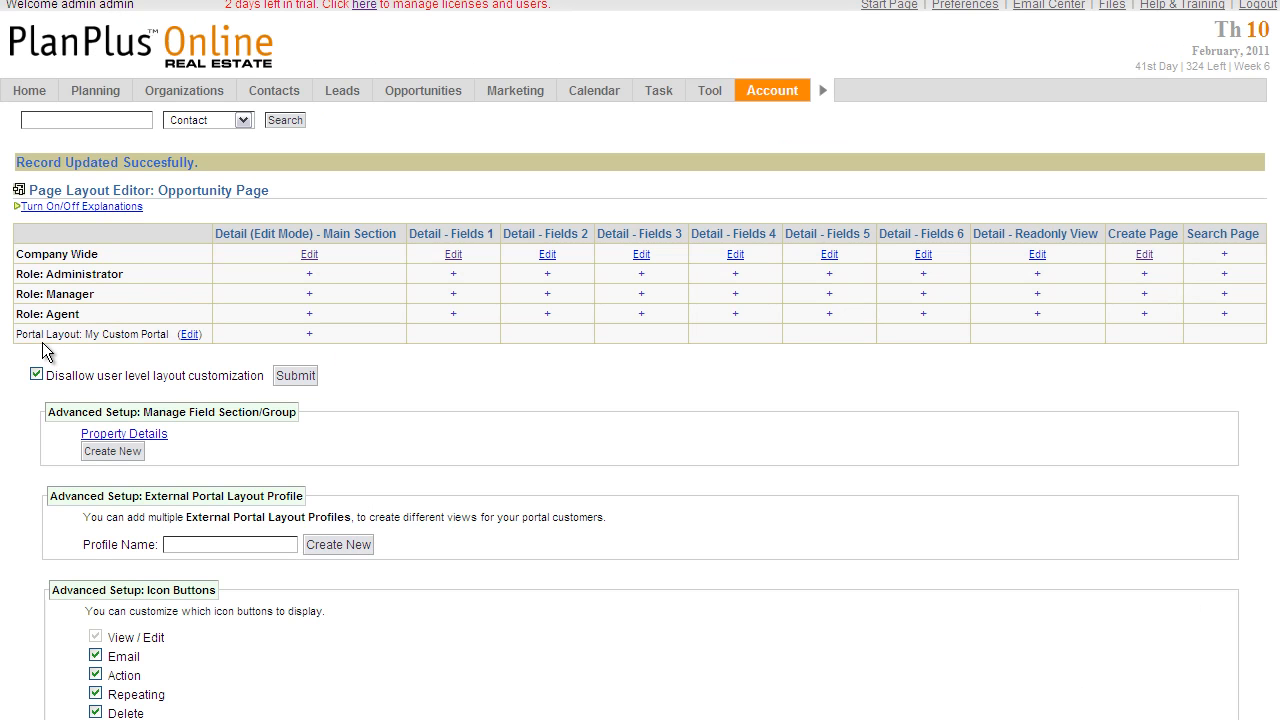
{"action": "mouse_move", "coordinate": [140, 332]}
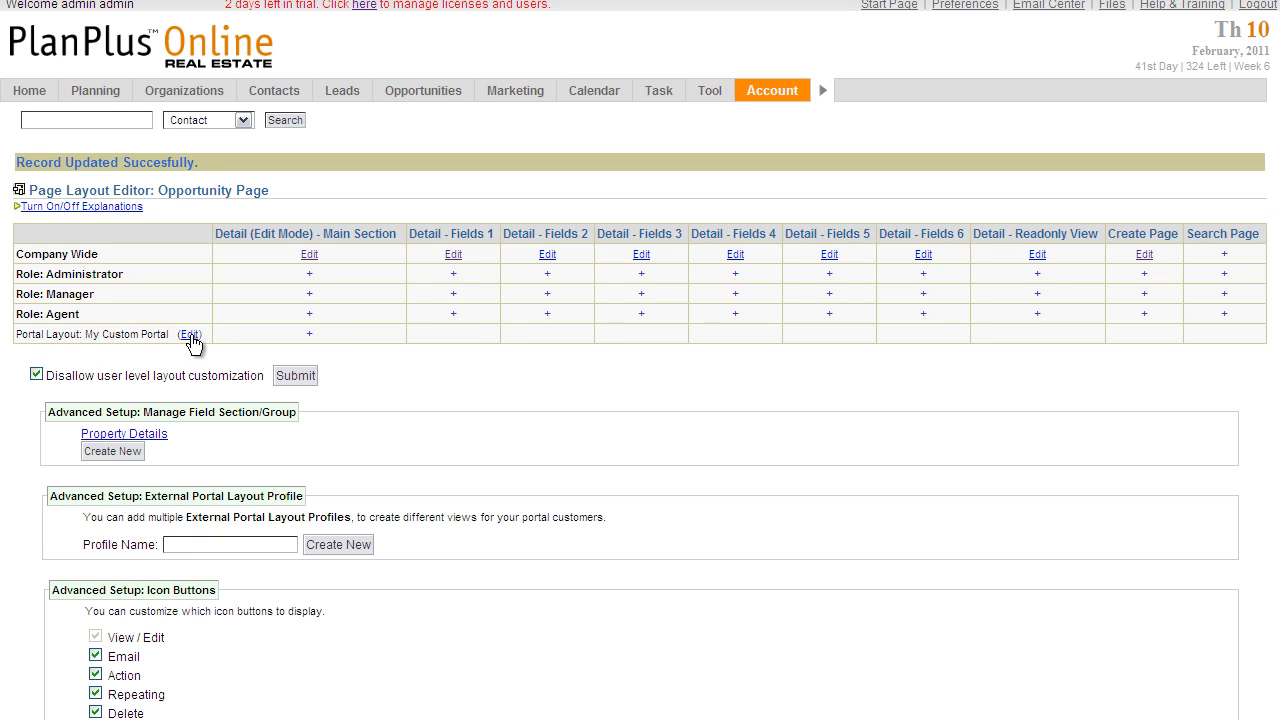
{"action": "mouse_move", "coordinate": [312, 340]}
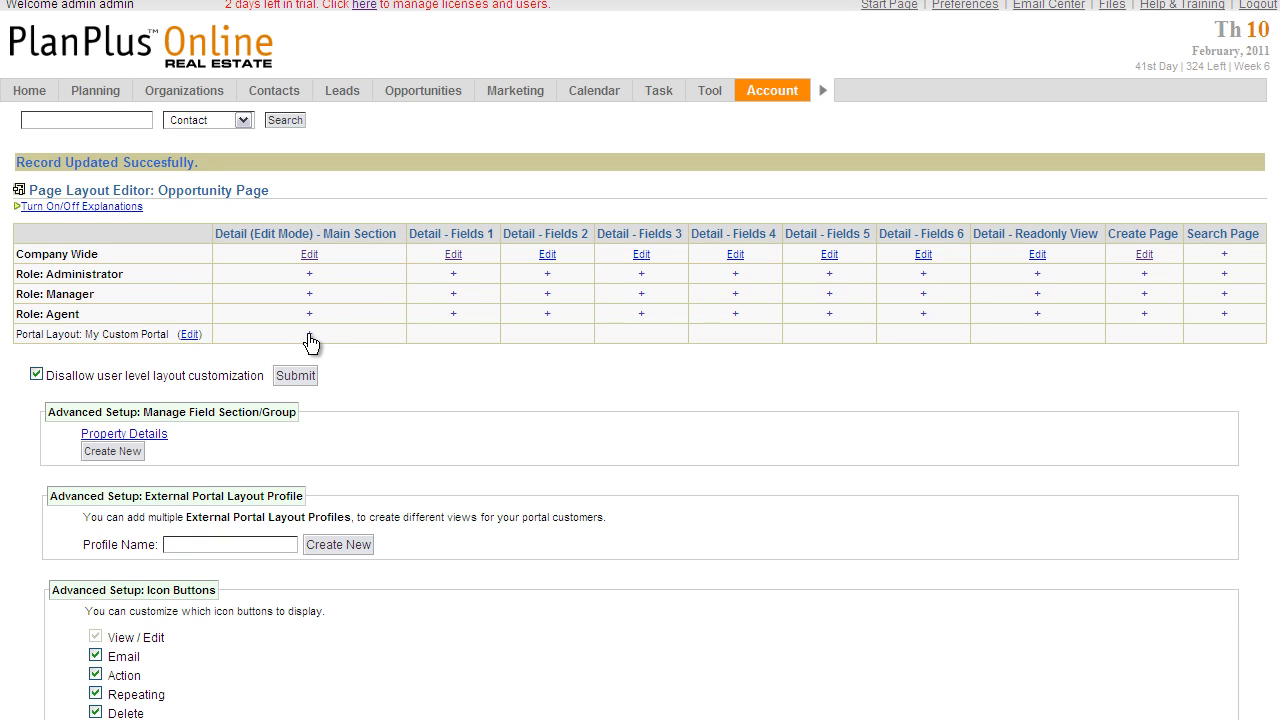
{"action": "mouse_move", "coordinate": [312, 324]}
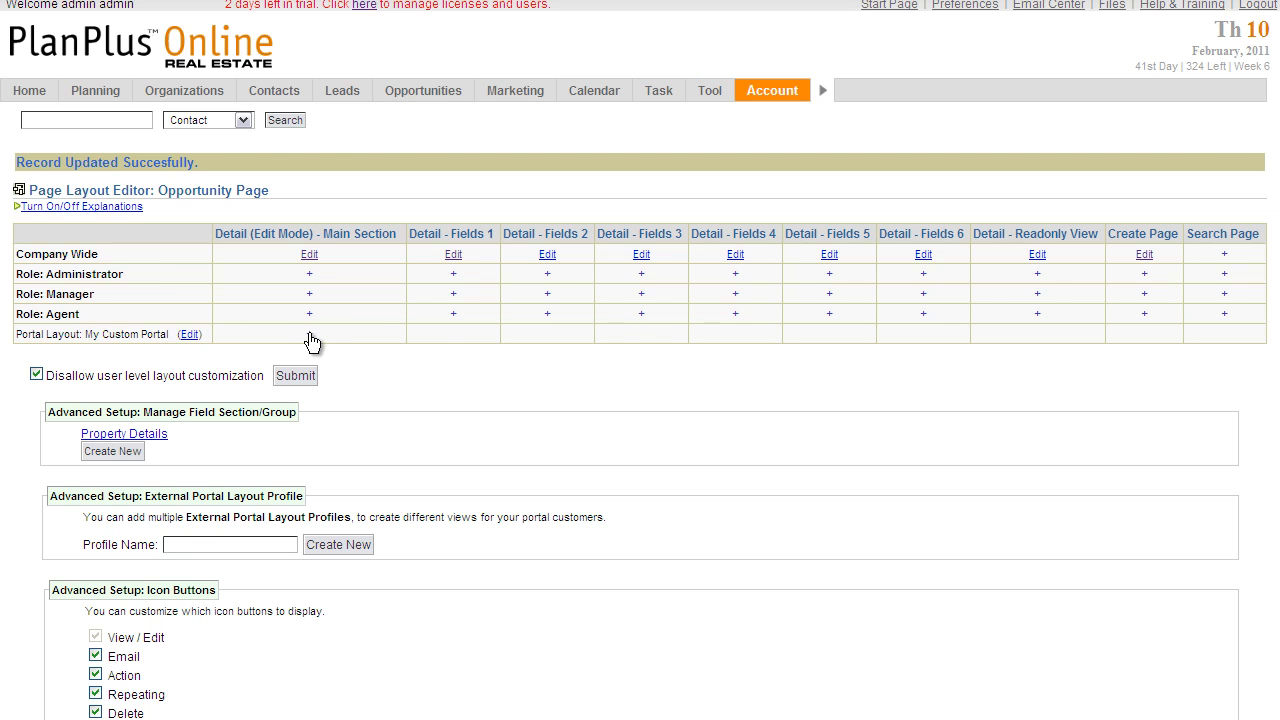
{"action": "left_click", "coordinate": [308, 254]}
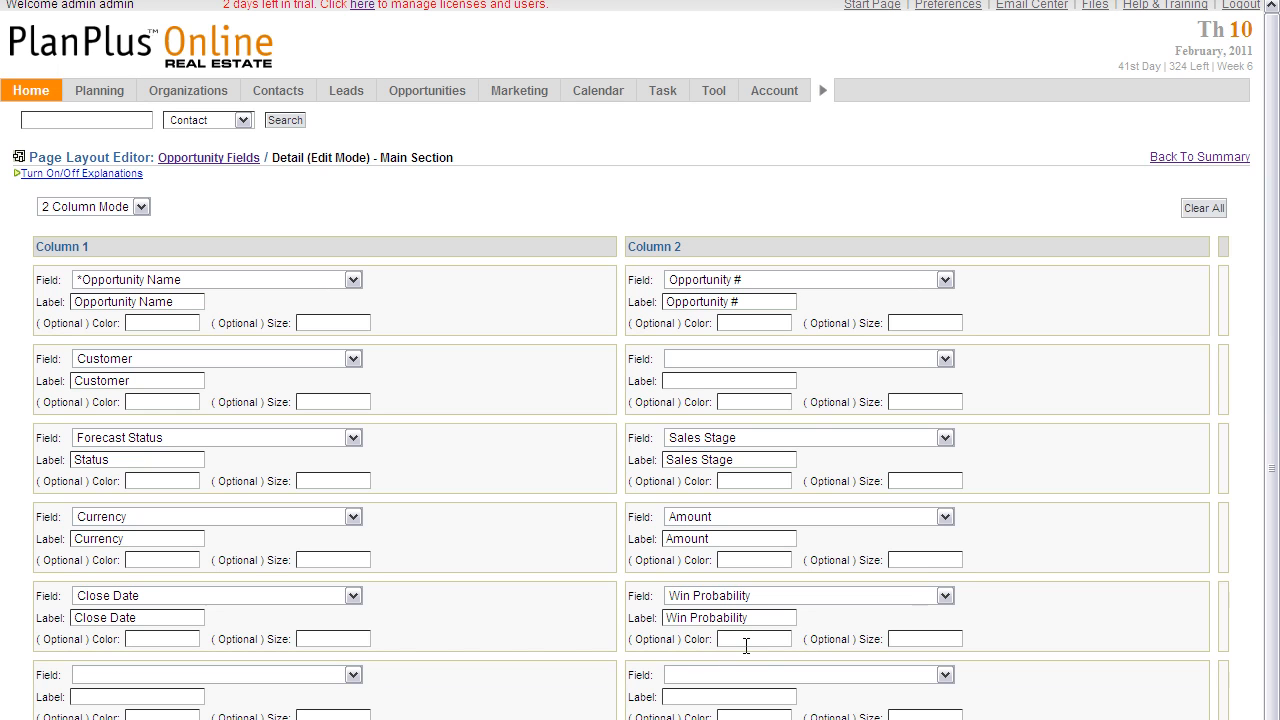
{"action": "mouse_move", "coordinate": [368, 306]}
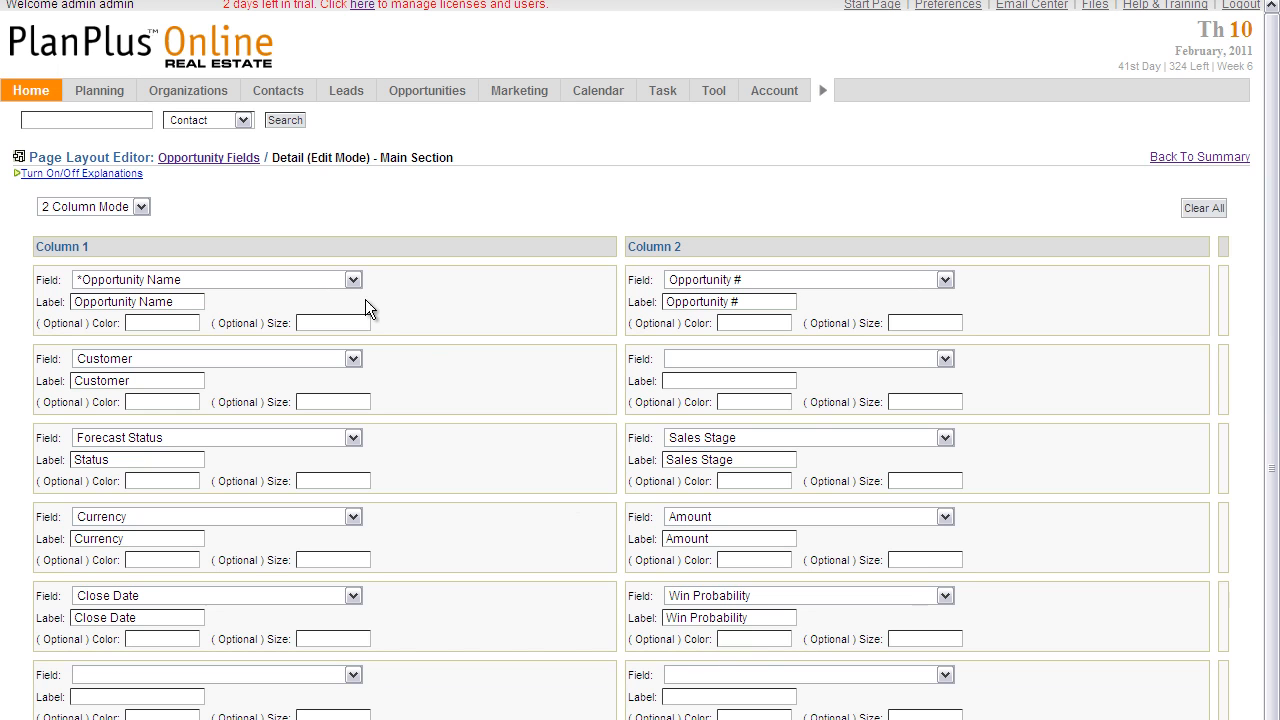
Arrange listing fields like Customer Snapshot in the main section slots and submit the layout
{"action": "left_click", "coordinate": [352, 280]}
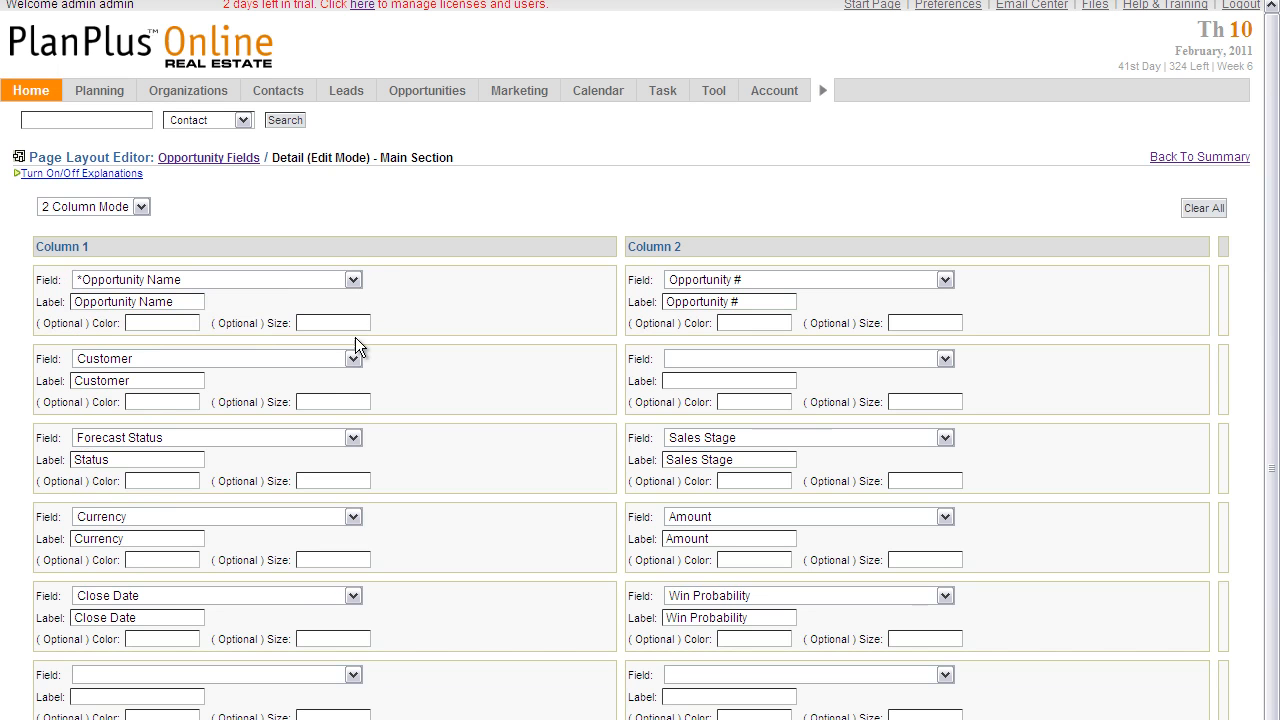
{"action": "left_click", "coordinate": [352, 358]}
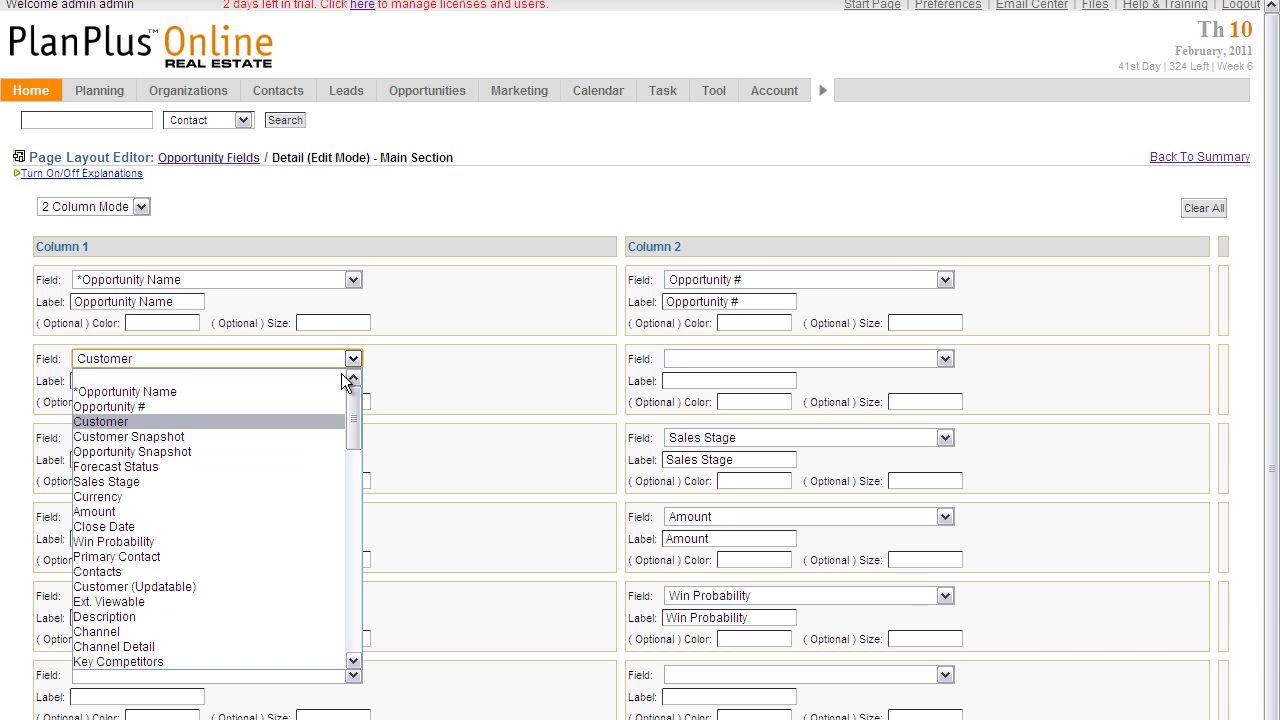
{"action": "left_click", "coordinate": [130, 436]}
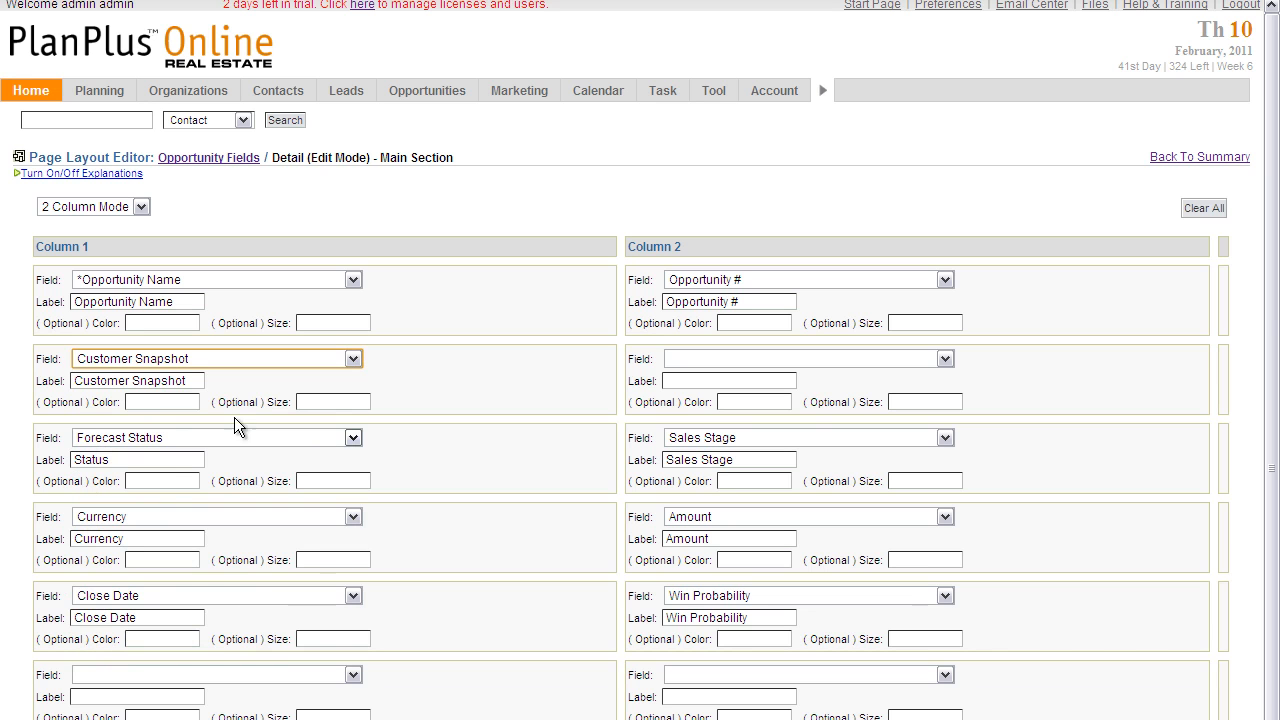
{"action": "mouse_move", "coordinate": [888, 636]}
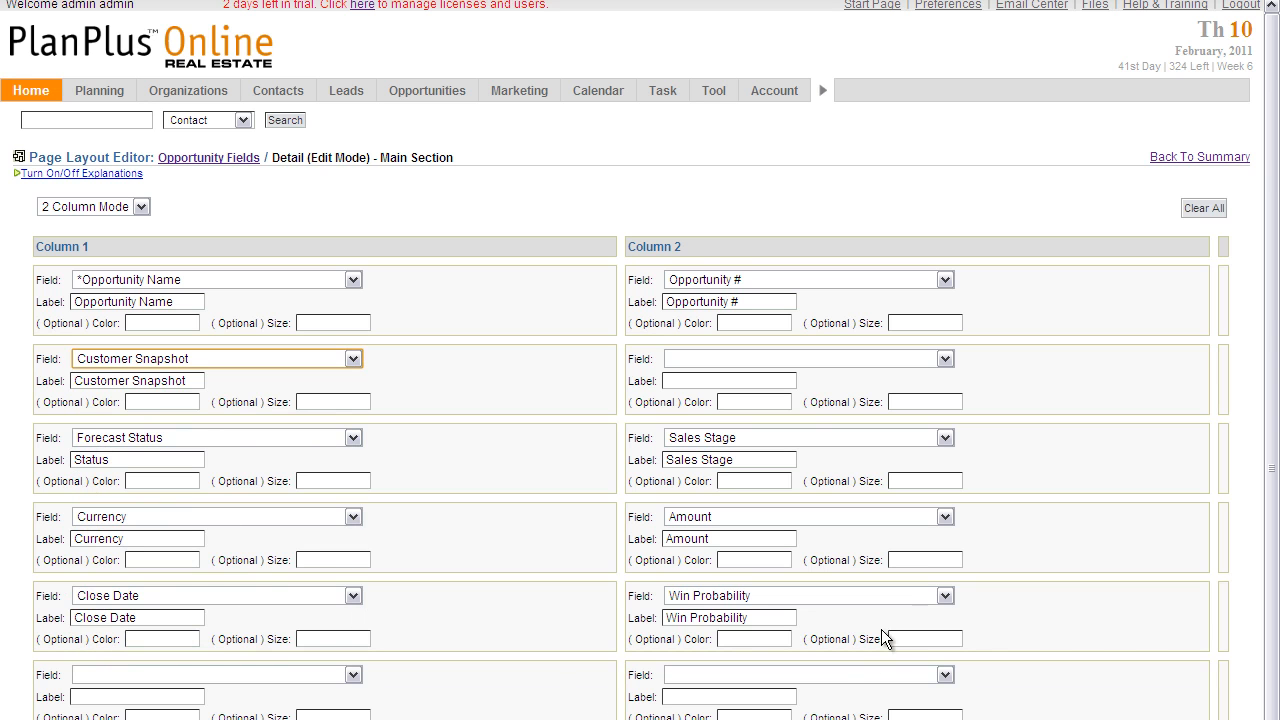
{"action": "mouse_move", "coordinate": [656, 618]}
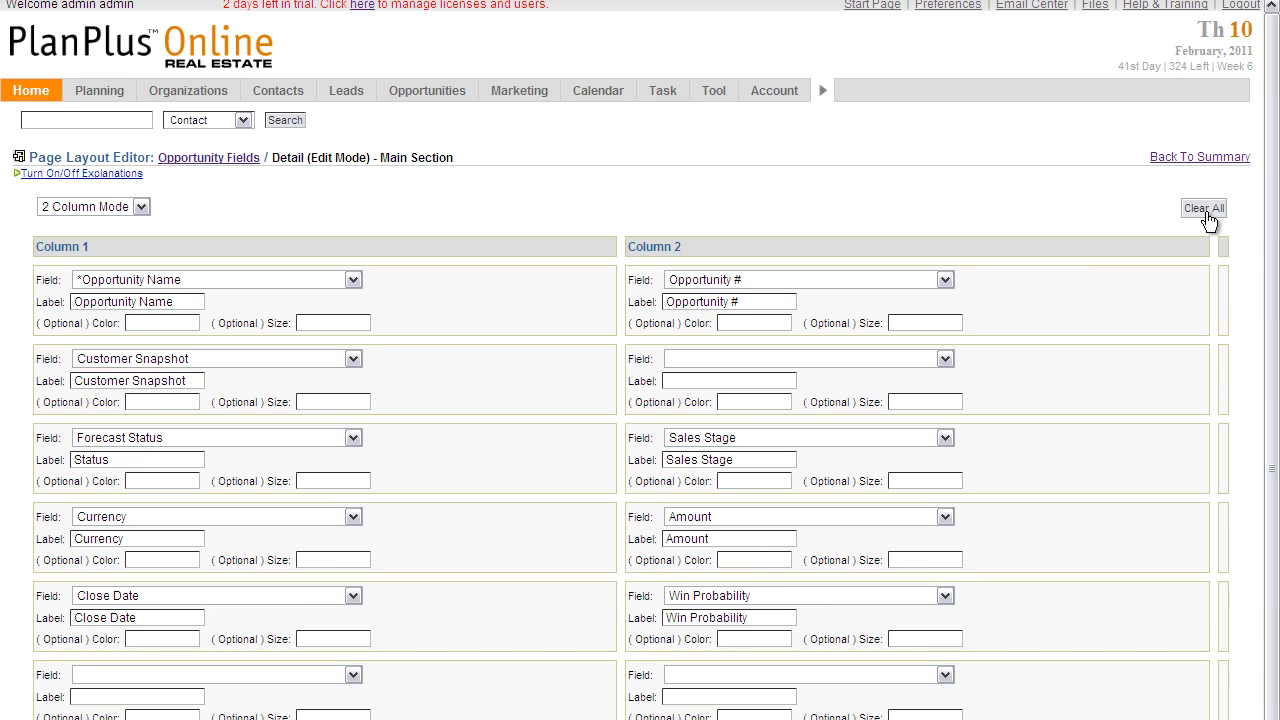
{"action": "left_click", "coordinate": [1204, 208]}
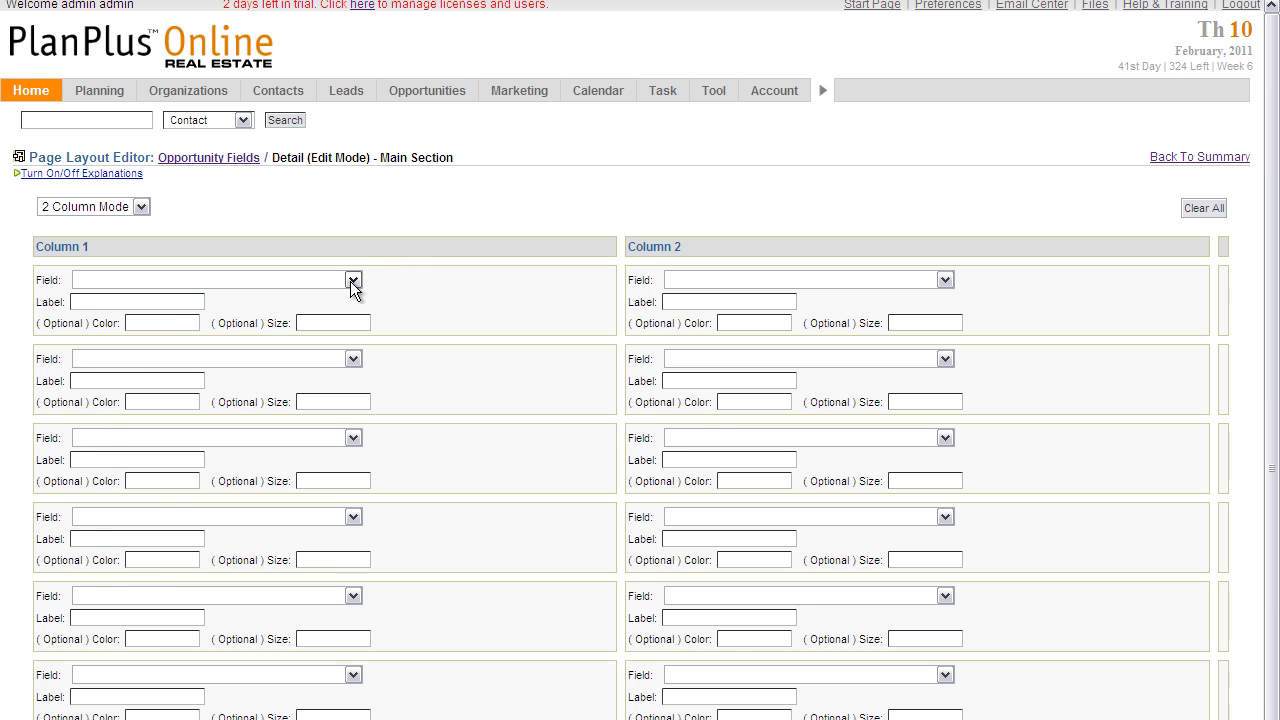
{"action": "left_click", "coordinate": [352, 280]}
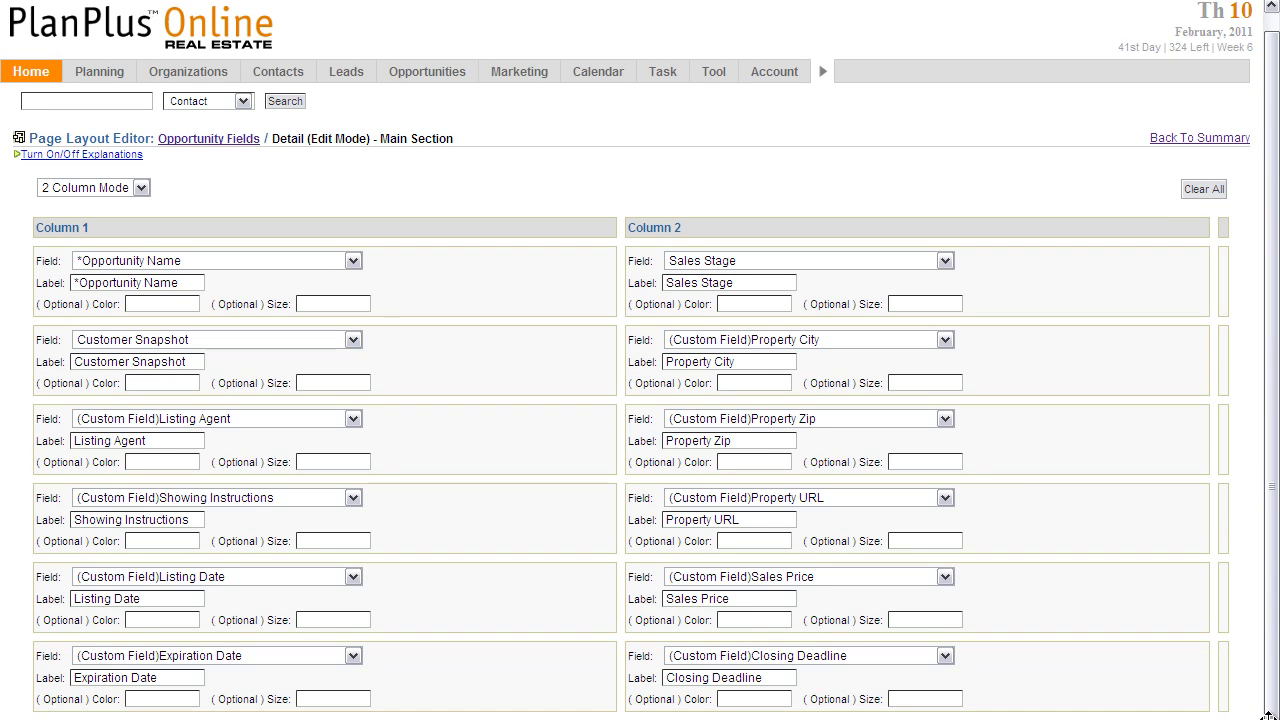
{"action": "scroll", "scroll_direction": "down", "scroll_amount": 3}
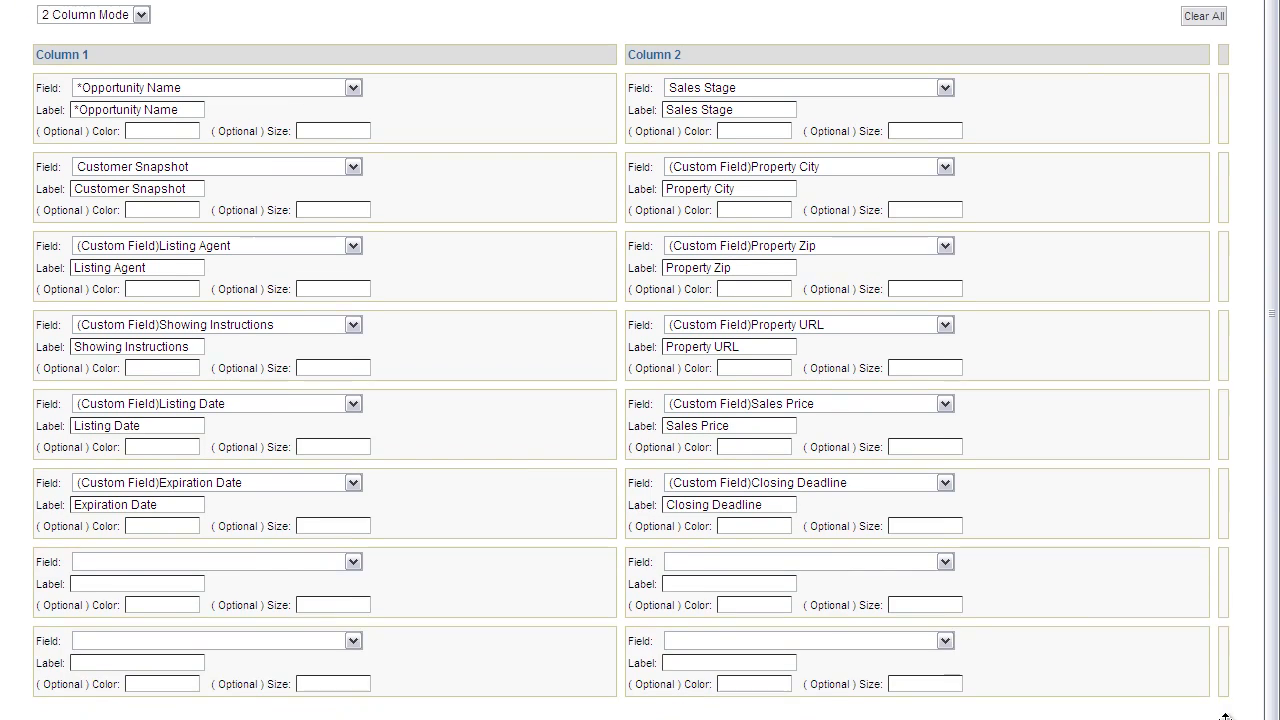
{"action": "scroll", "scroll_direction": "down", "scroll_amount": 3}
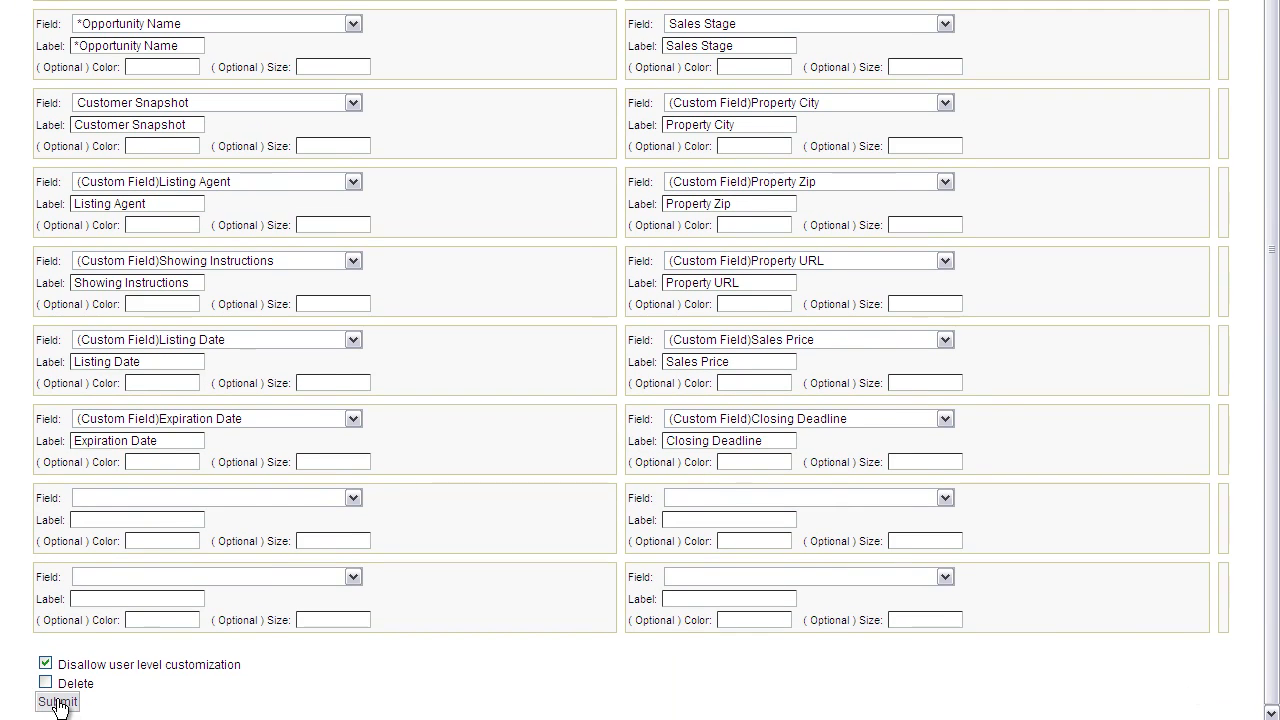
{"action": "left_click", "coordinate": [56, 702]}
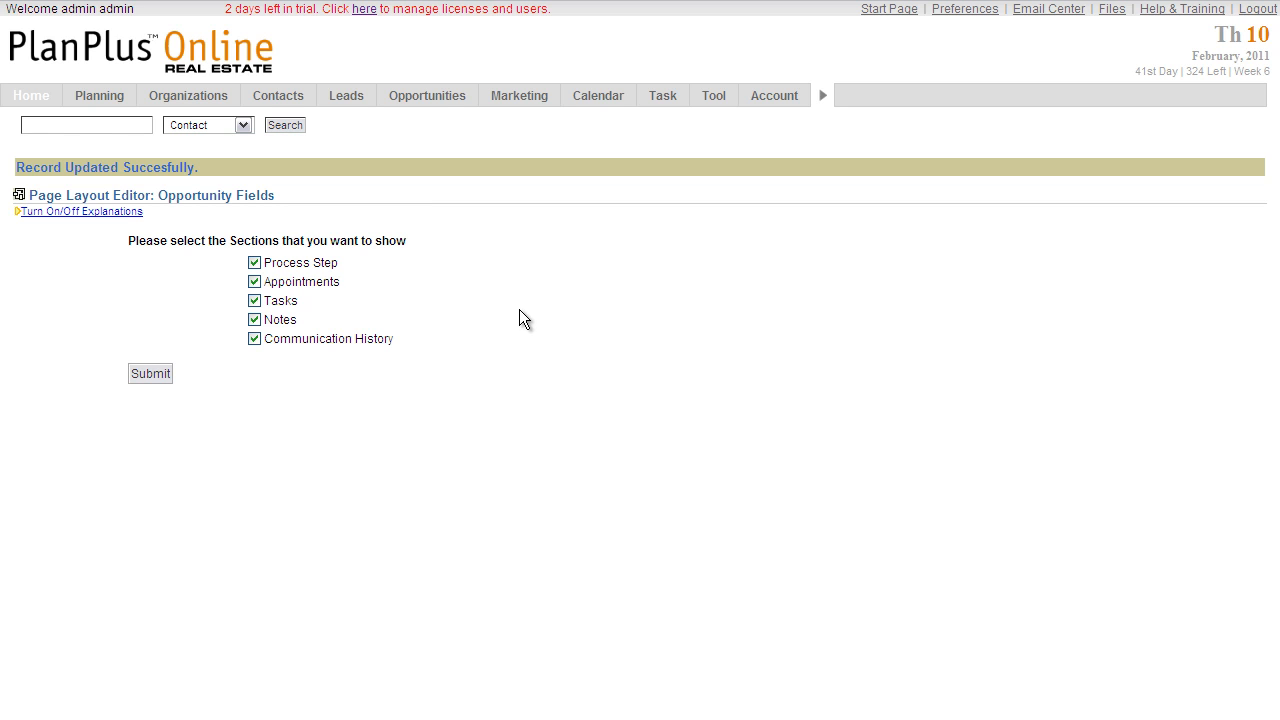
{"action": "mouse_move", "coordinate": [436, 328]}
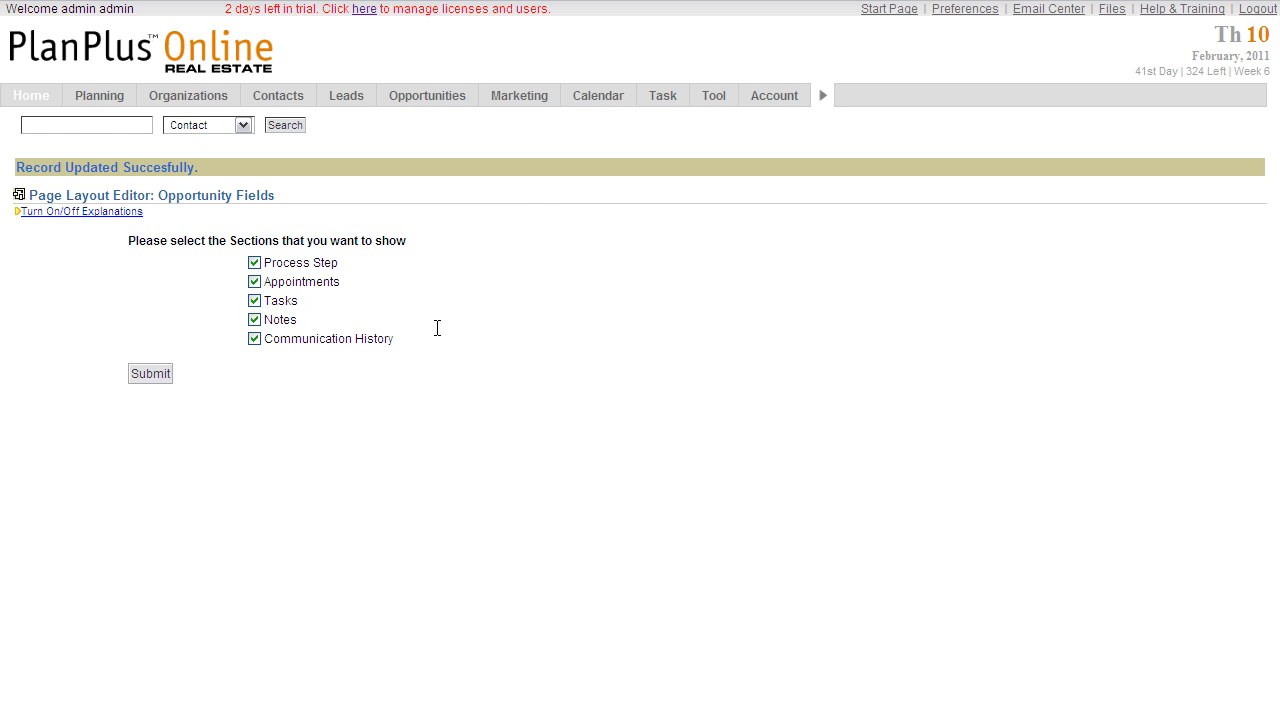
{"action": "mouse_move", "coordinate": [334, 340]}
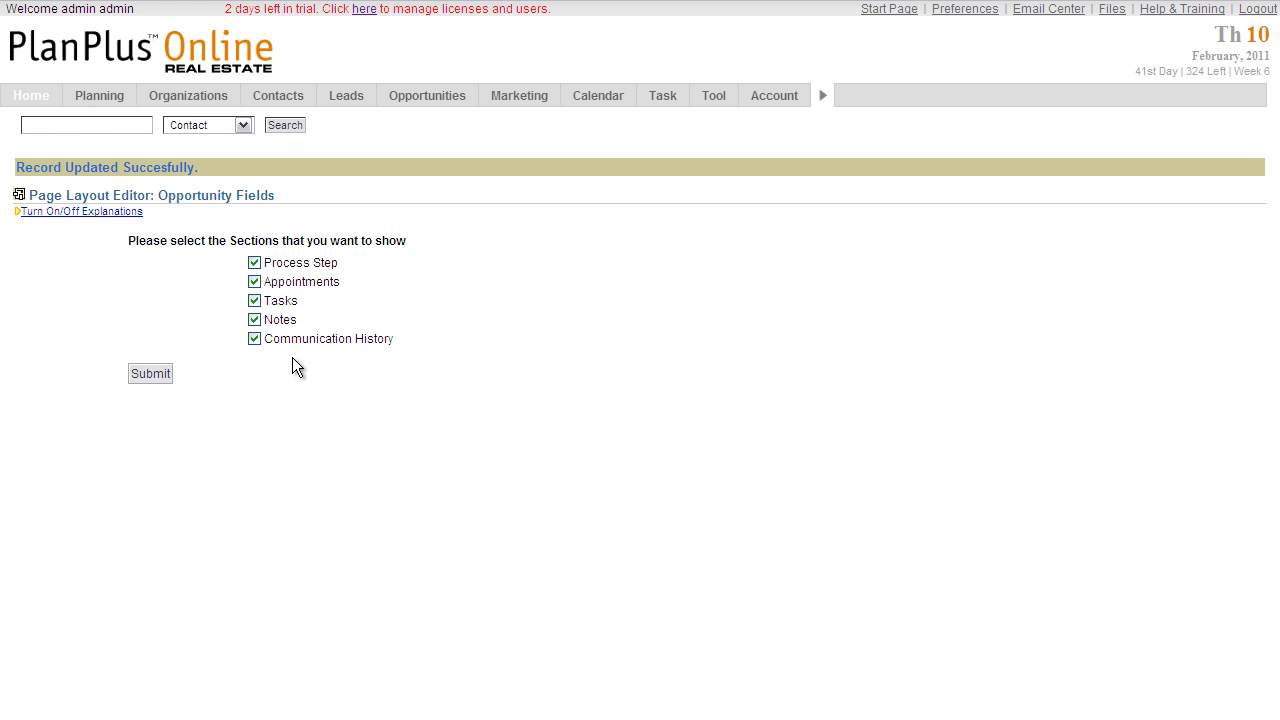
{"action": "mouse_move", "coordinate": [236, 328]}
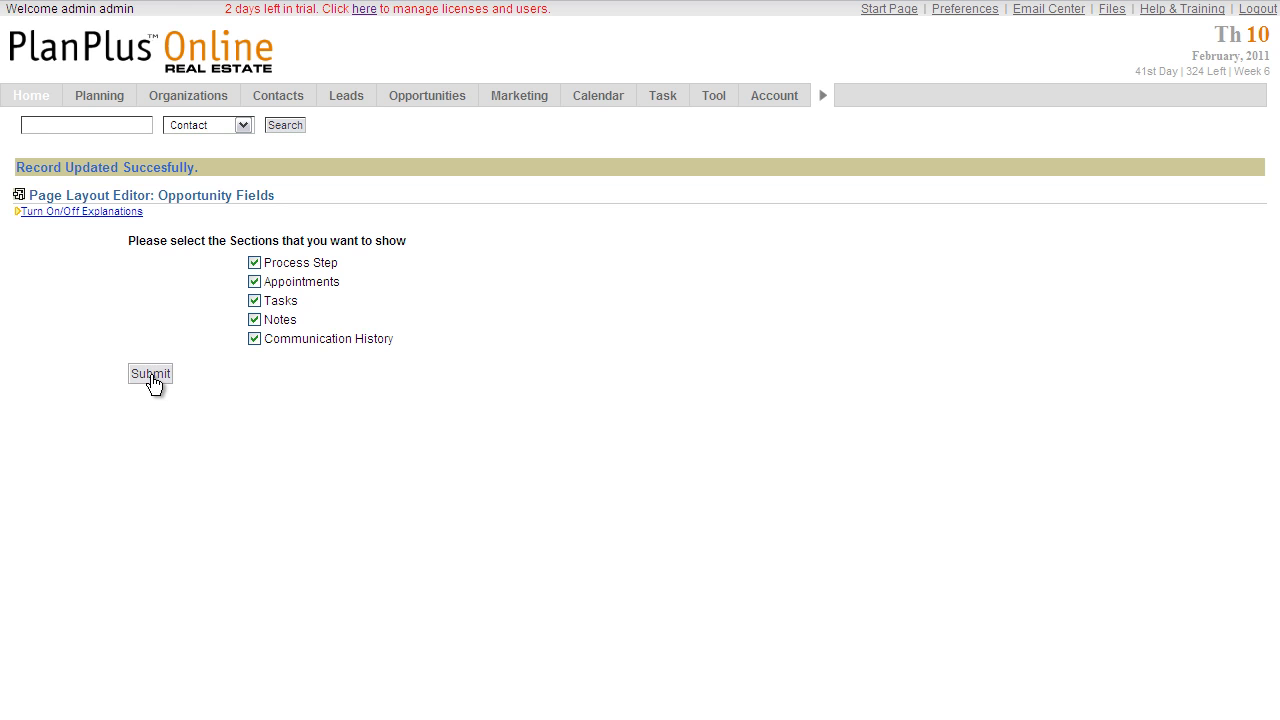
Submit with Process Step, Appointments, Tasks, Notes and Communication History all kept
{"action": "left_click", "coordinate": [148, 374]}
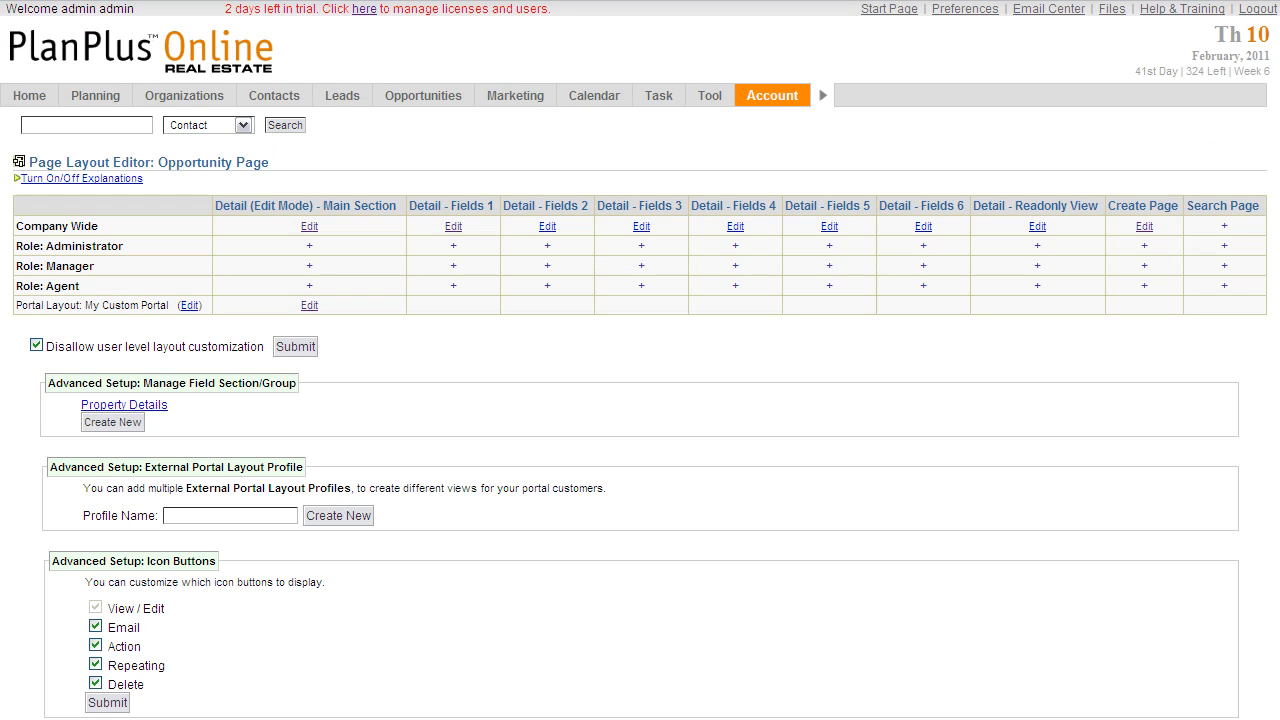
{"action": "mouse_move", "coordinate": [672, 700]}
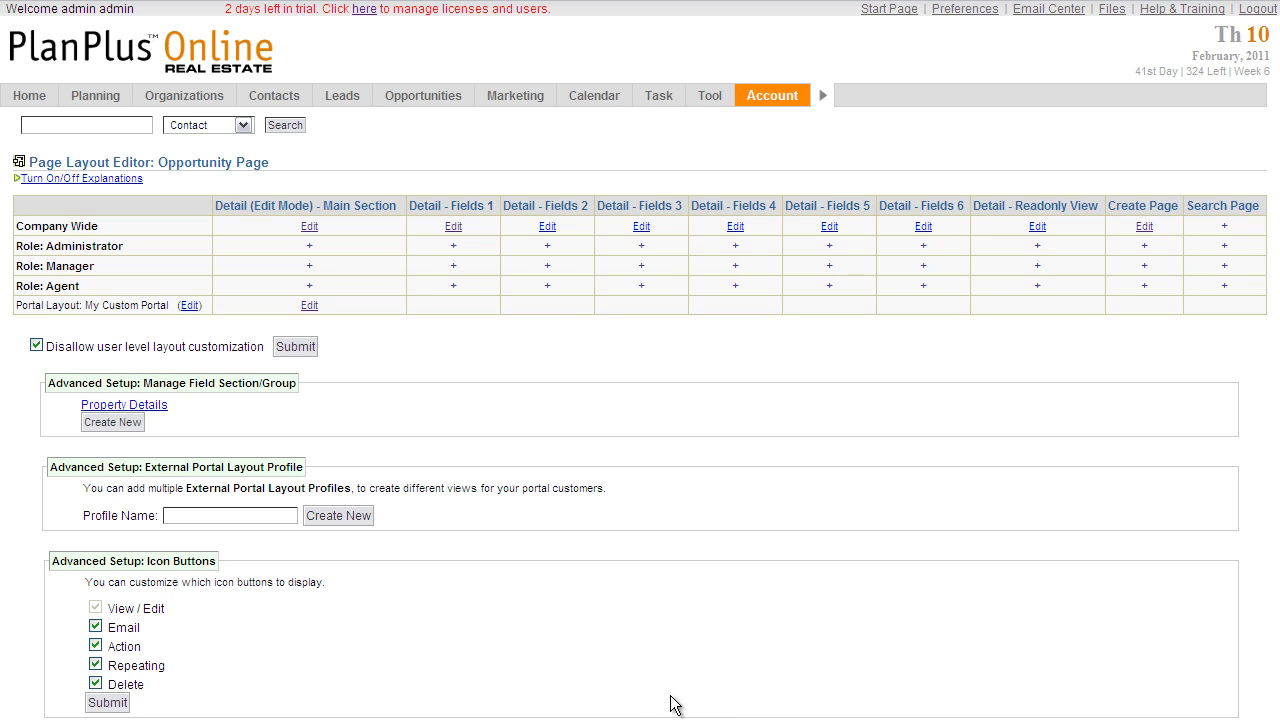
{"action": "mouse_move", "coordinate": [616, 640]}
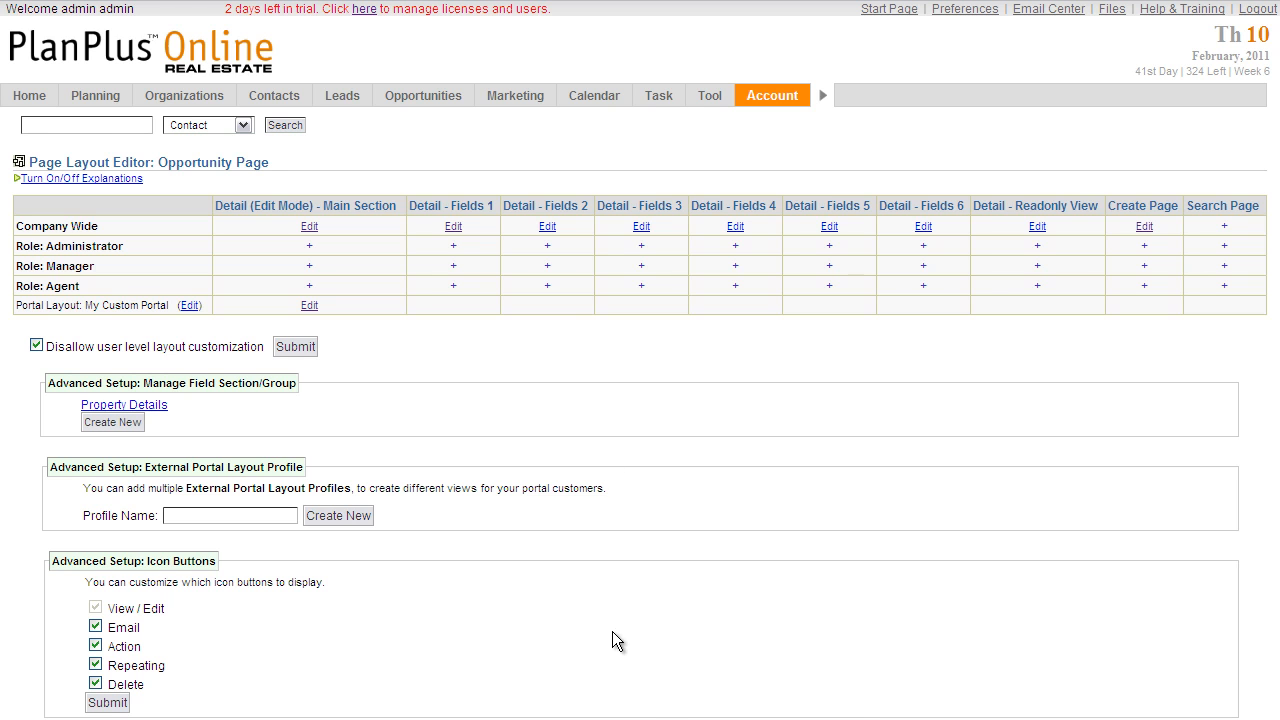
{"action": "left_click", "coordinate": [424, 96]}
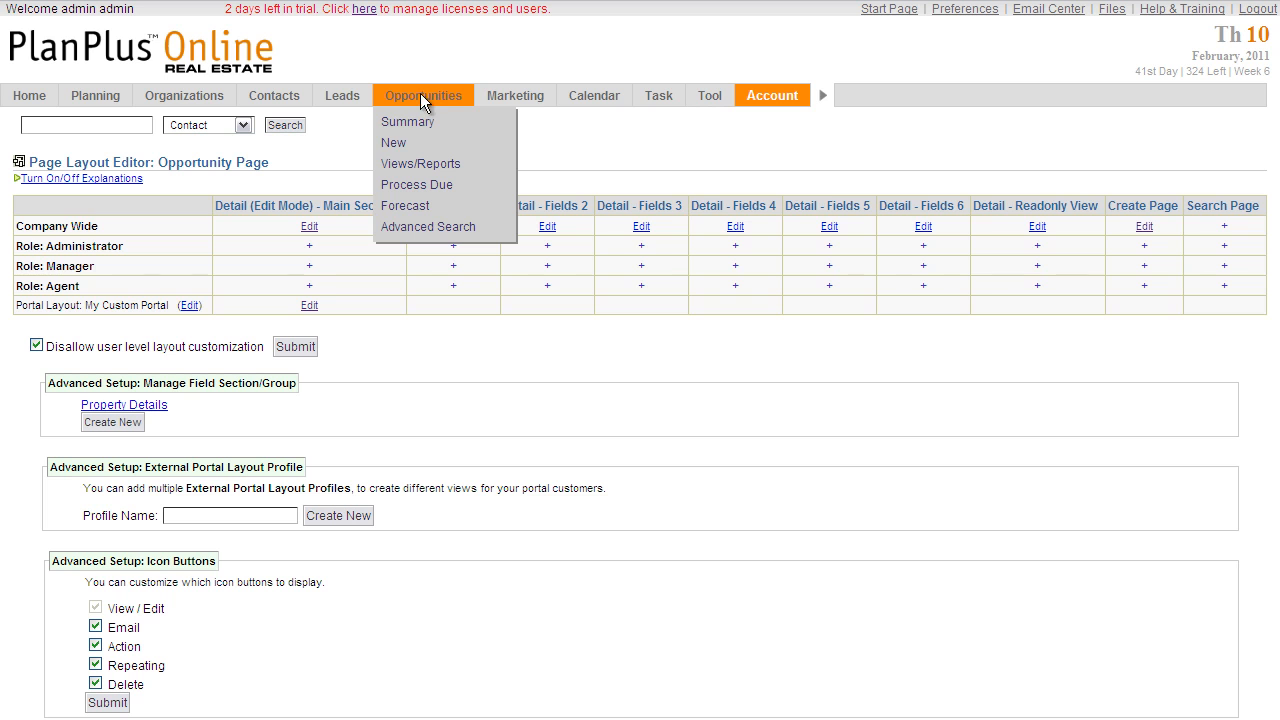
{"action": "mouse_move", "coordinate": [412, 122]}
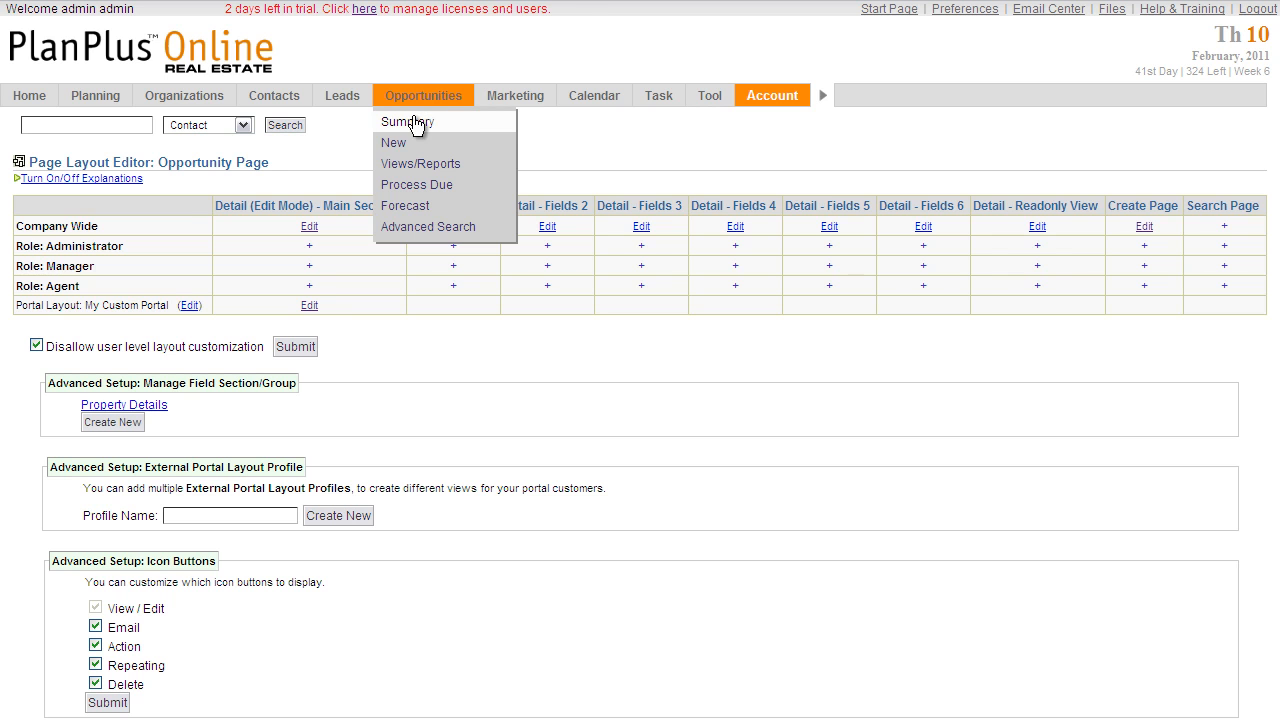
{"action": "left_click", "coordinate": [406, 122]}
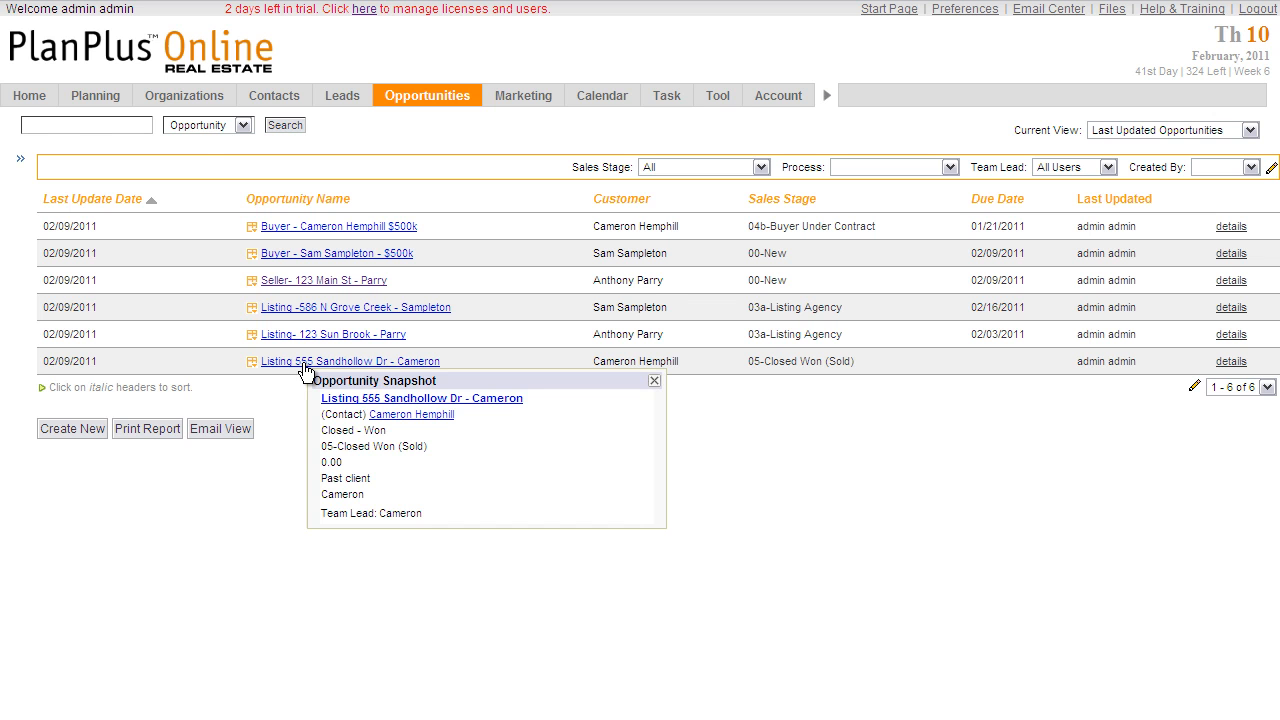
{"action": "left_click", "coordinate": [348, 362]}
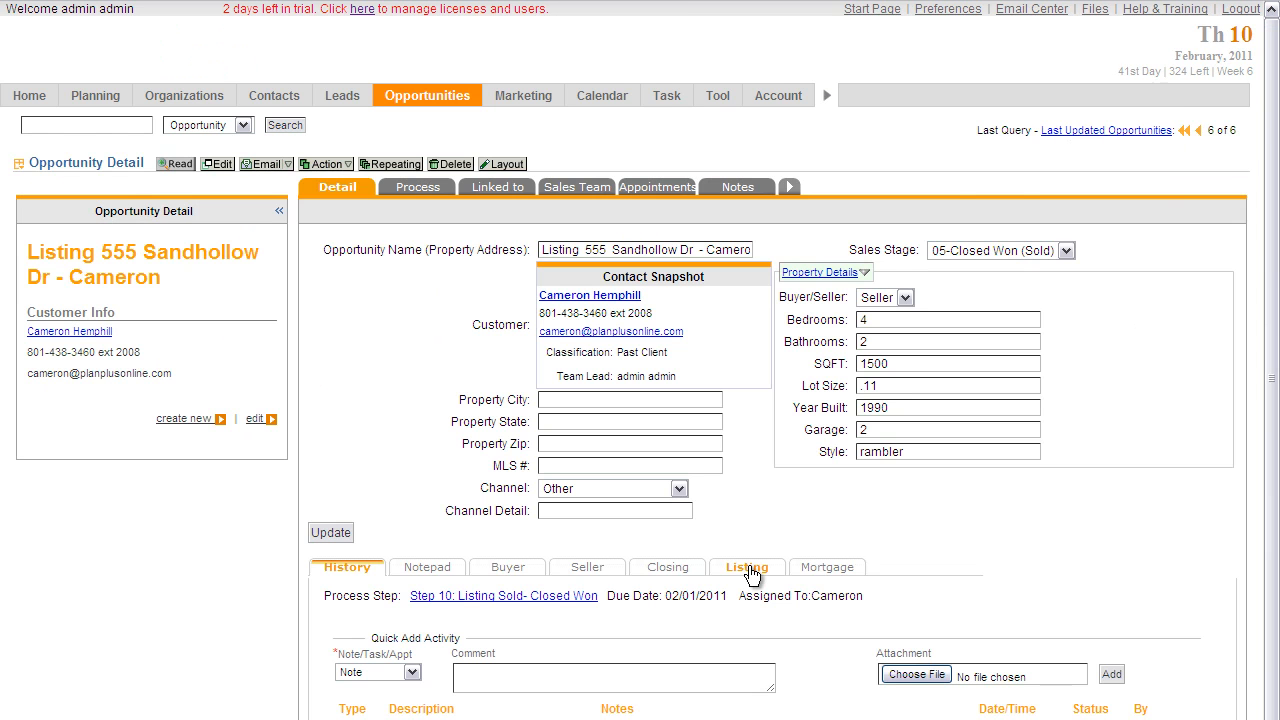
{"action": "left_click", "coordinate": [746, 568]}
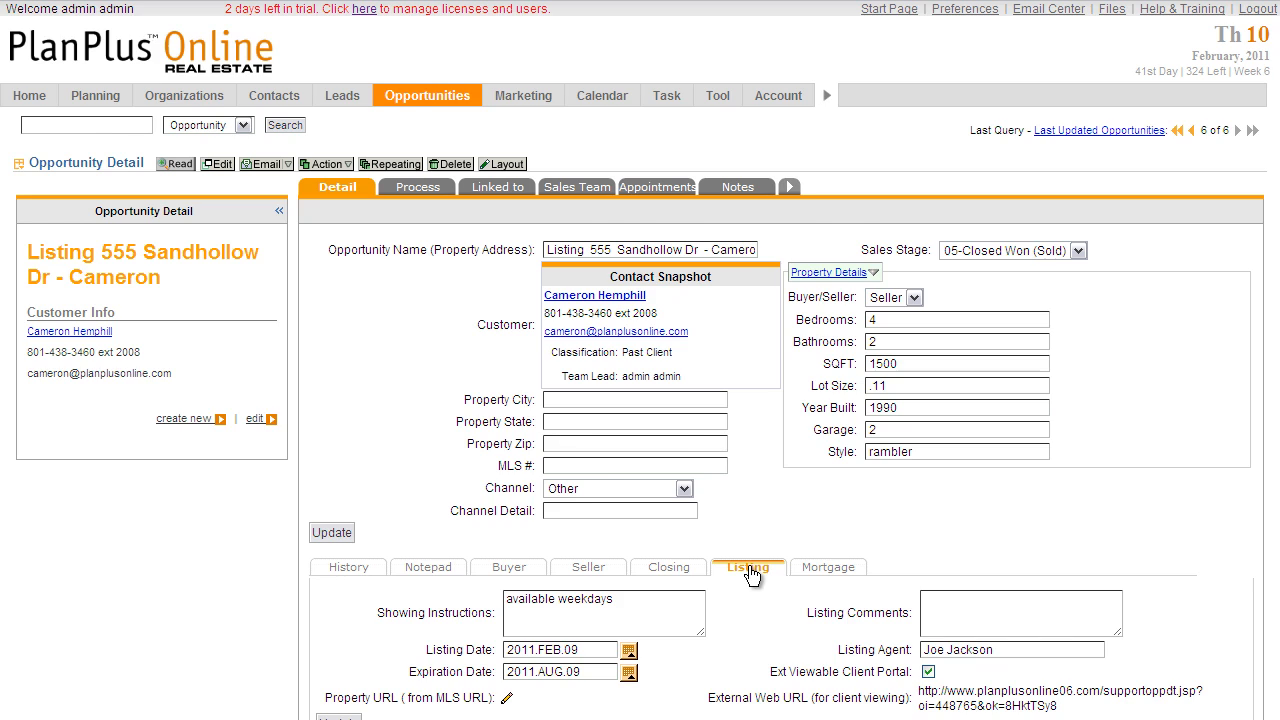
{"action": "scroll", "scroll_direction": "down", "scroll_amount": 3}
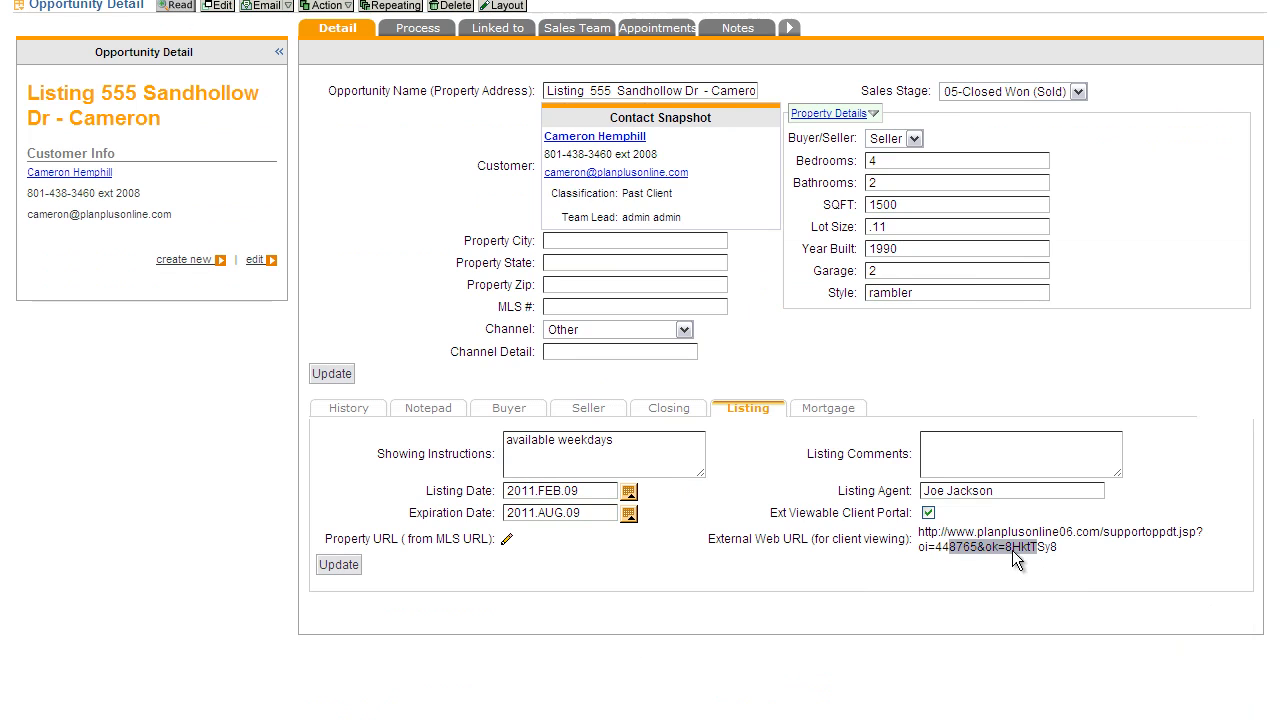
{"action": "left_click", "coordinate": [1062, 540]}
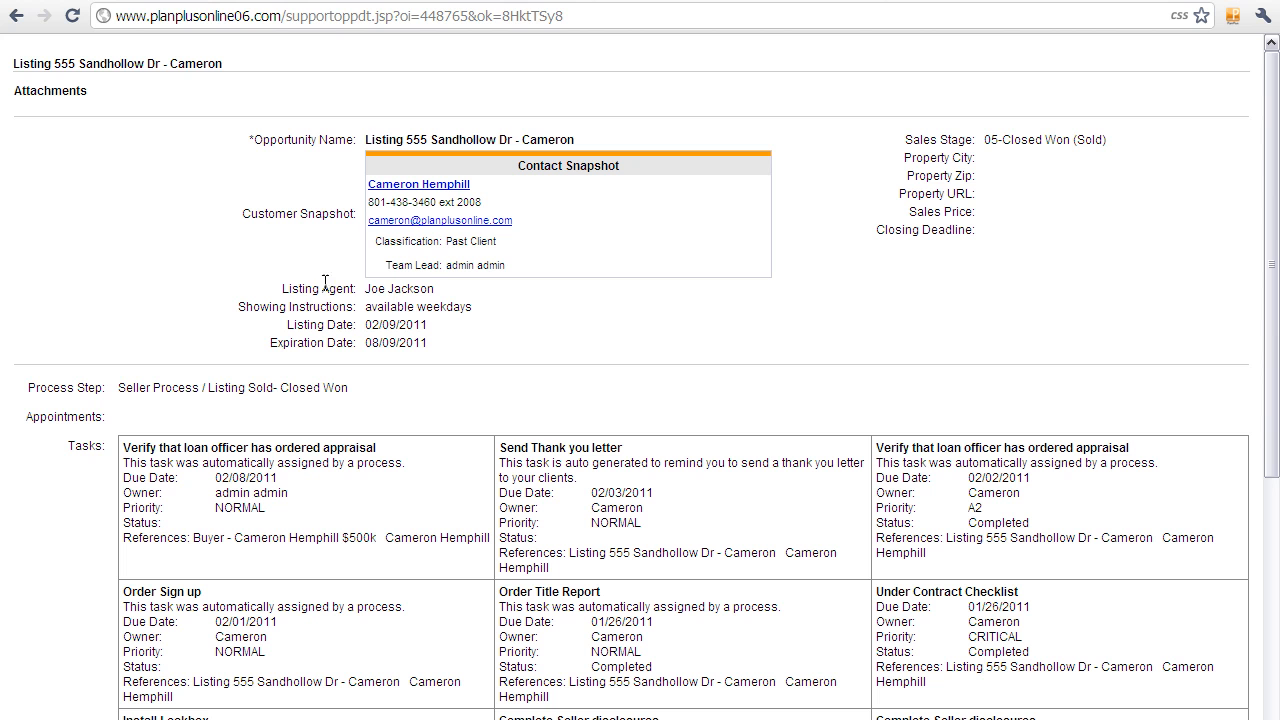
{"action": "mouse_move", "coordinate": [252, 464]}
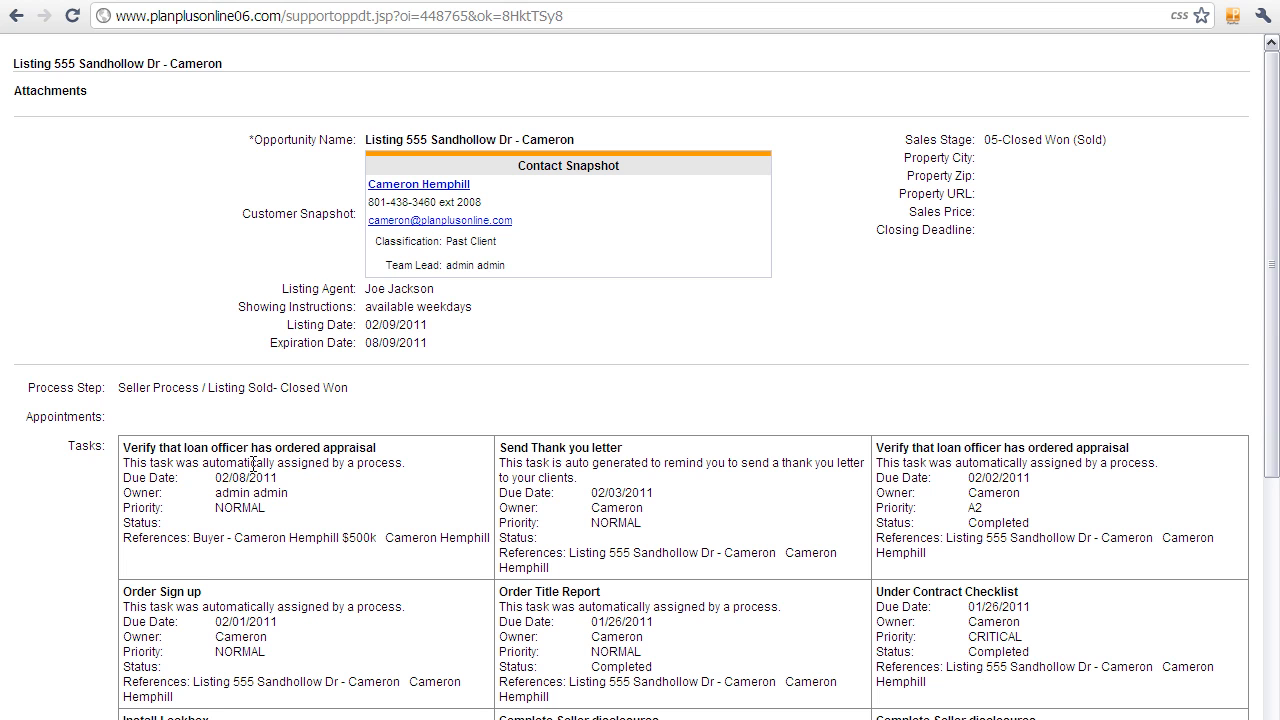
{"action": "mouse_move", "coordinate": [1272, 496]}
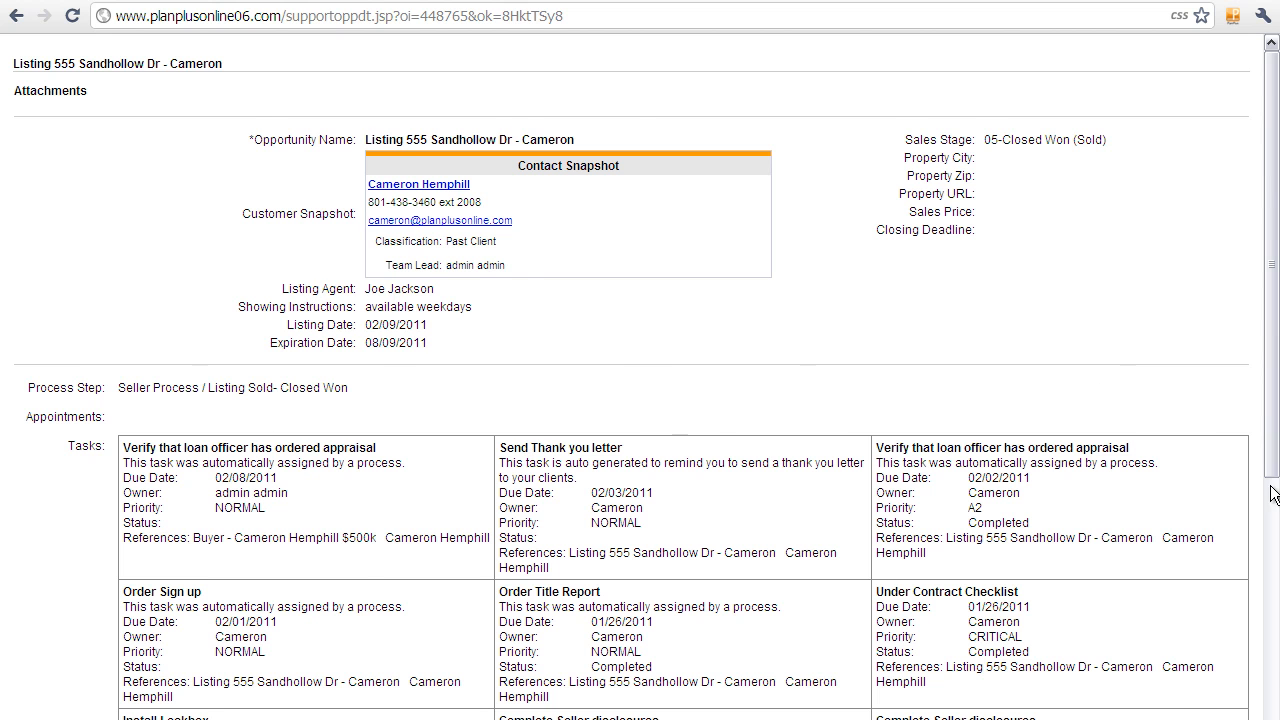
Scroll the client portal page down to its notes and communication history email
{"action": "scroll", "scroll_direction": "down", "scroll_amount": 3}
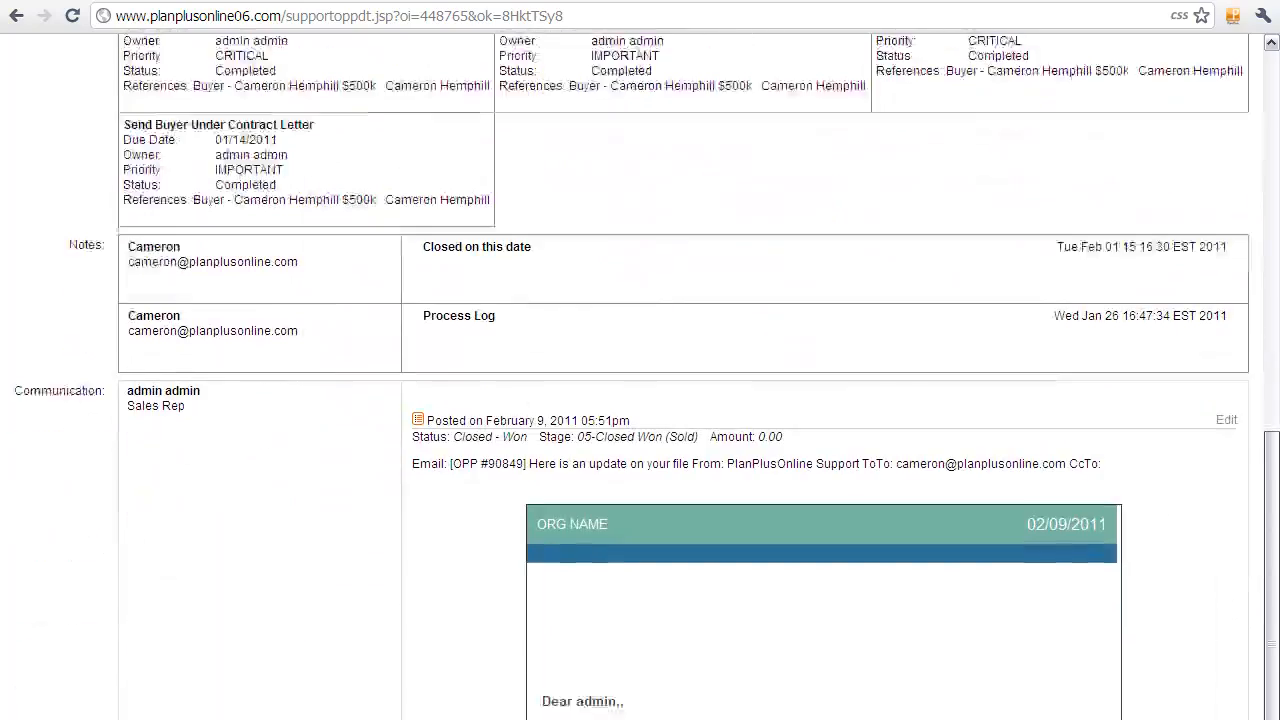
{"action": "scroll", "scroll_direction": "down", "scroll_amount": 3}
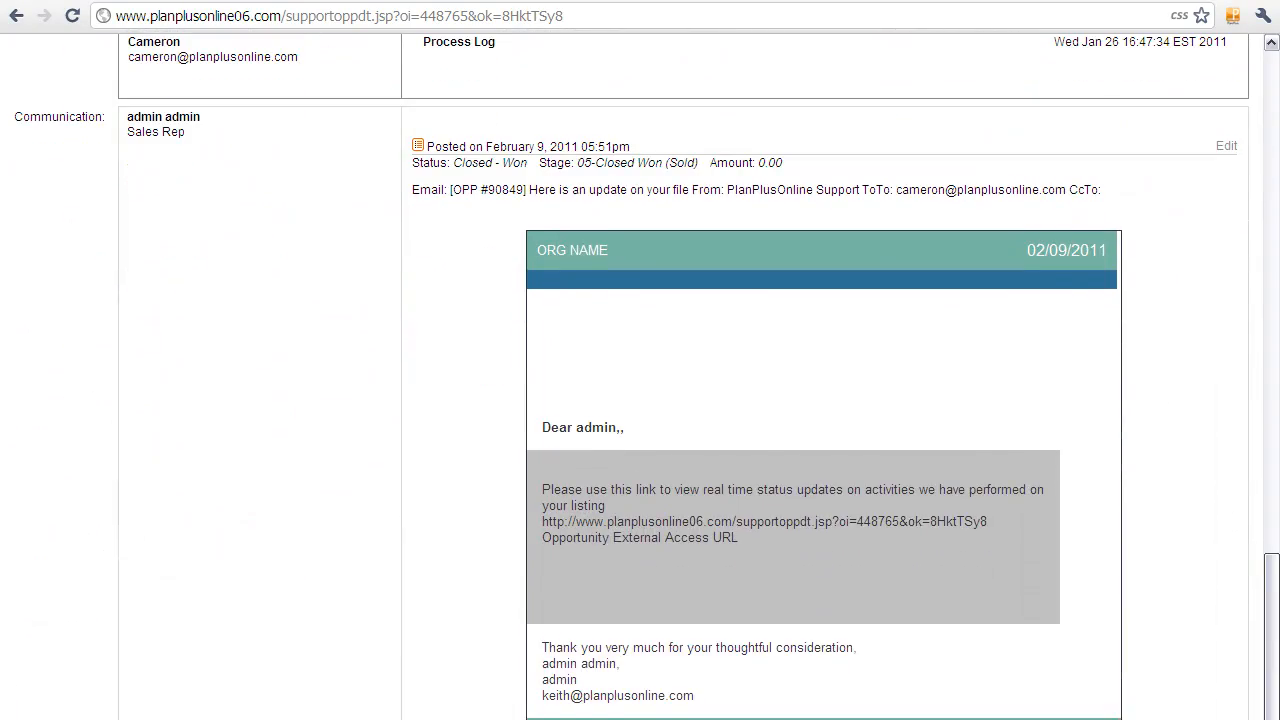